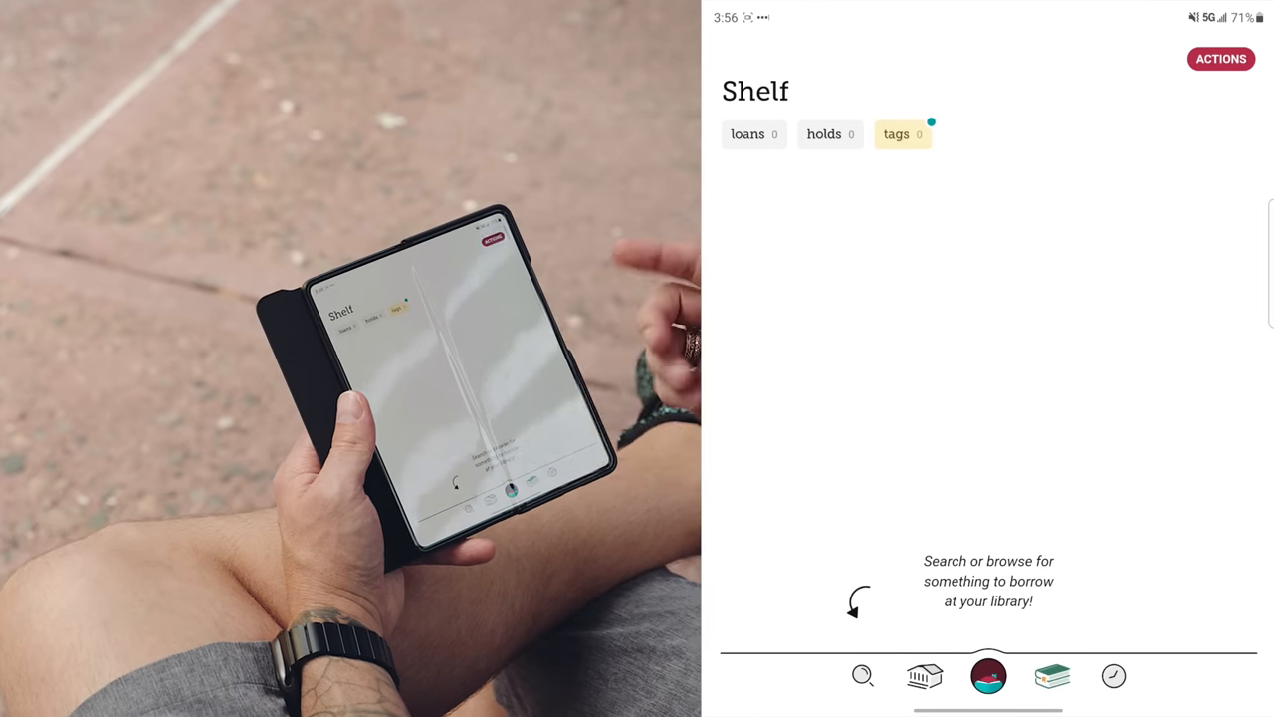
- Visit the search, library collections, Shelf, Libby menu and Timeline in turn for Orange County Library System
click(862, 677)
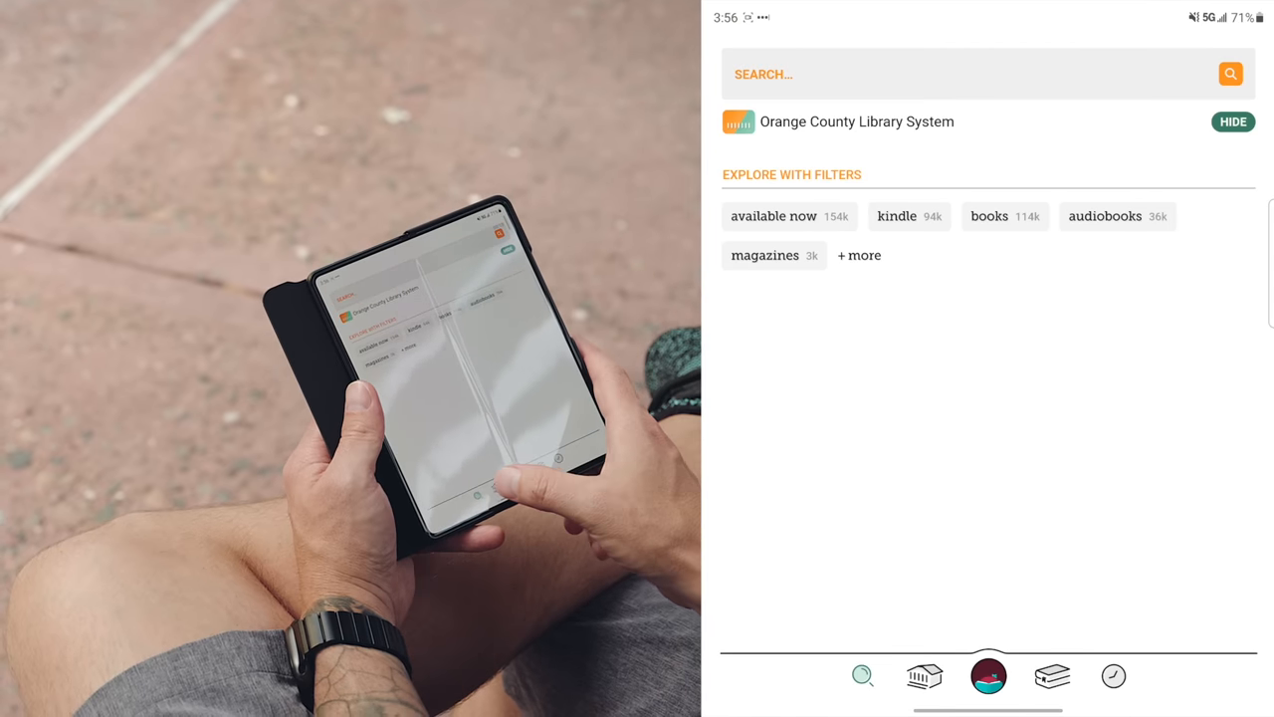
click(924, 677)
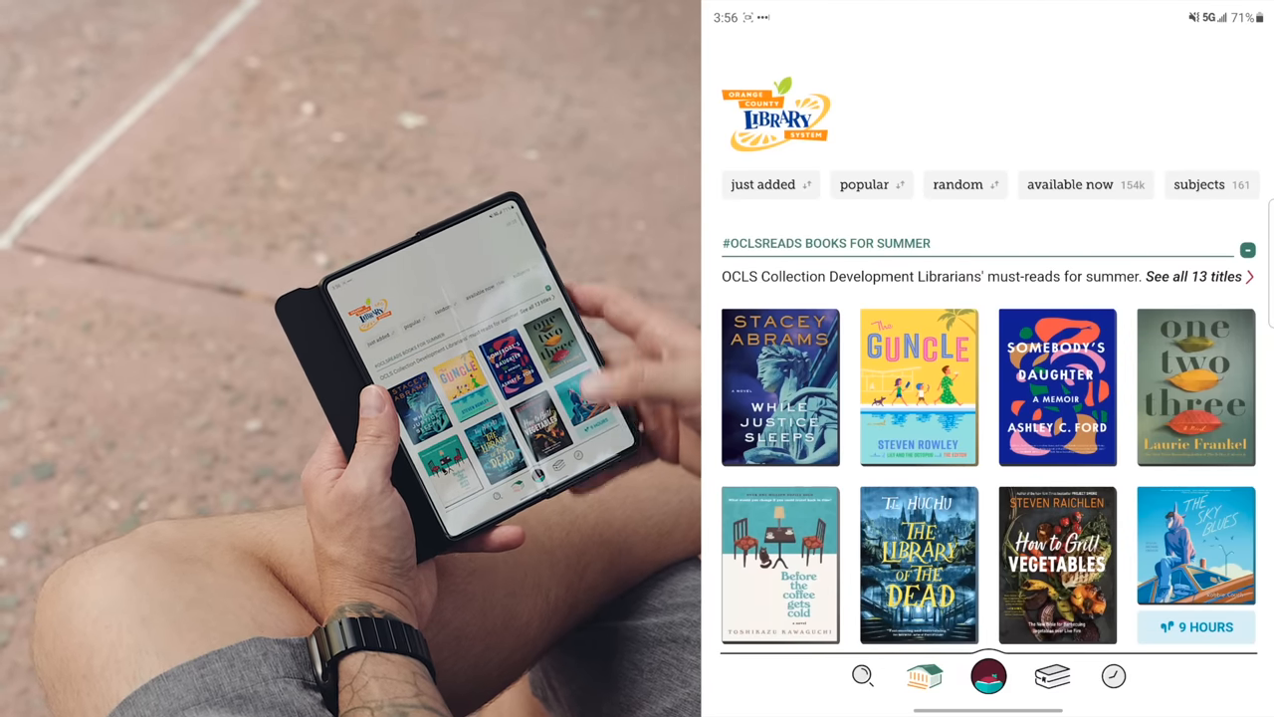
click(1051, 677)
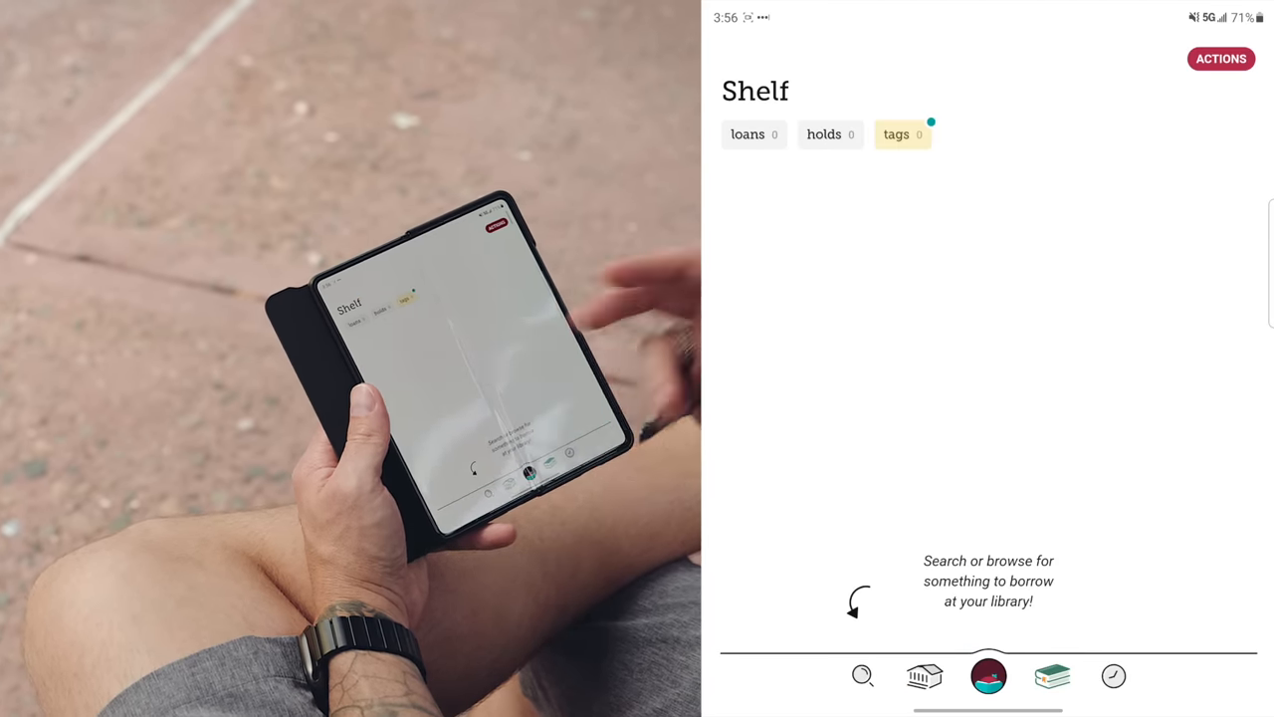
click(1113, 677)
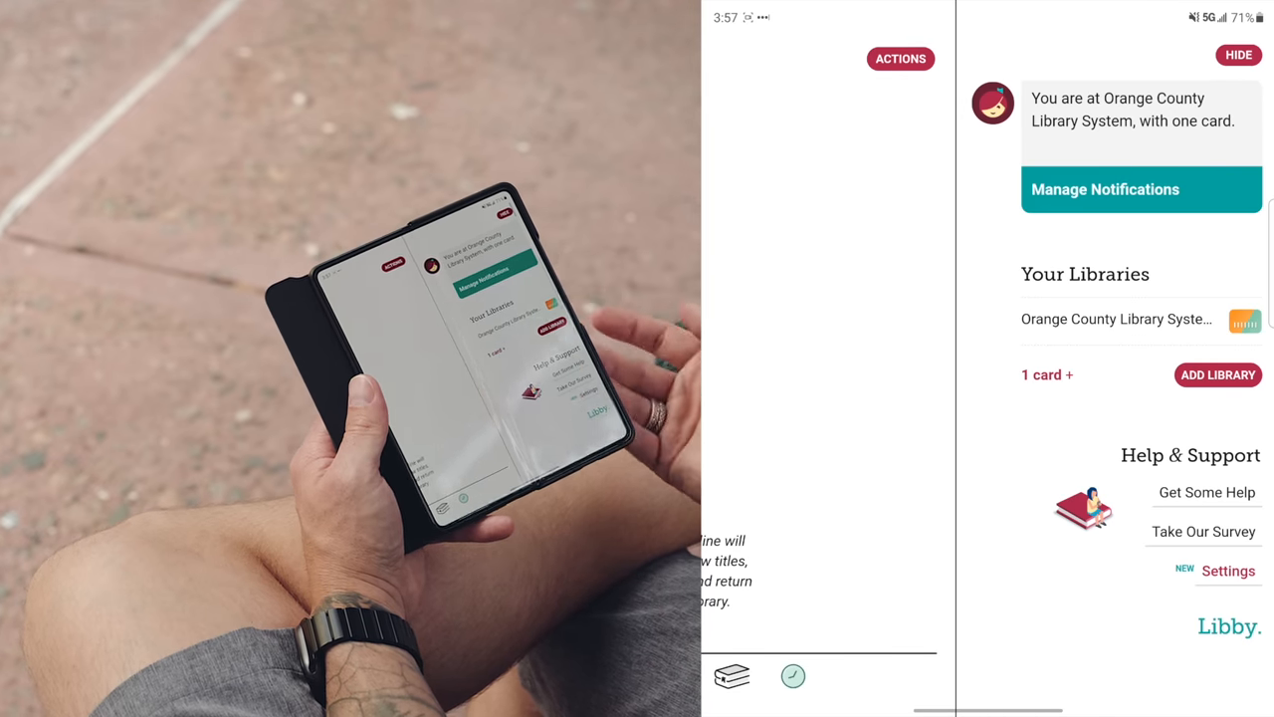
click(793, 677)
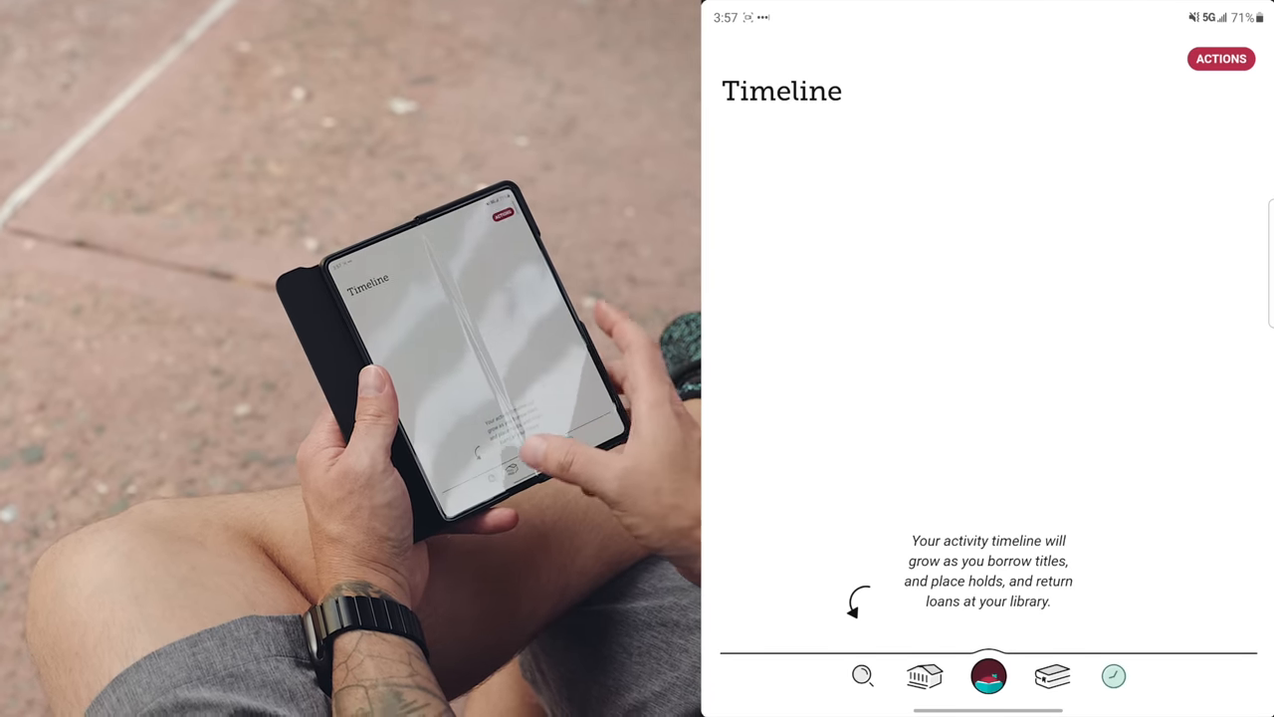
- Browse Everything with the Availability filter set to Everything and scroll the titles
click(862, 677)
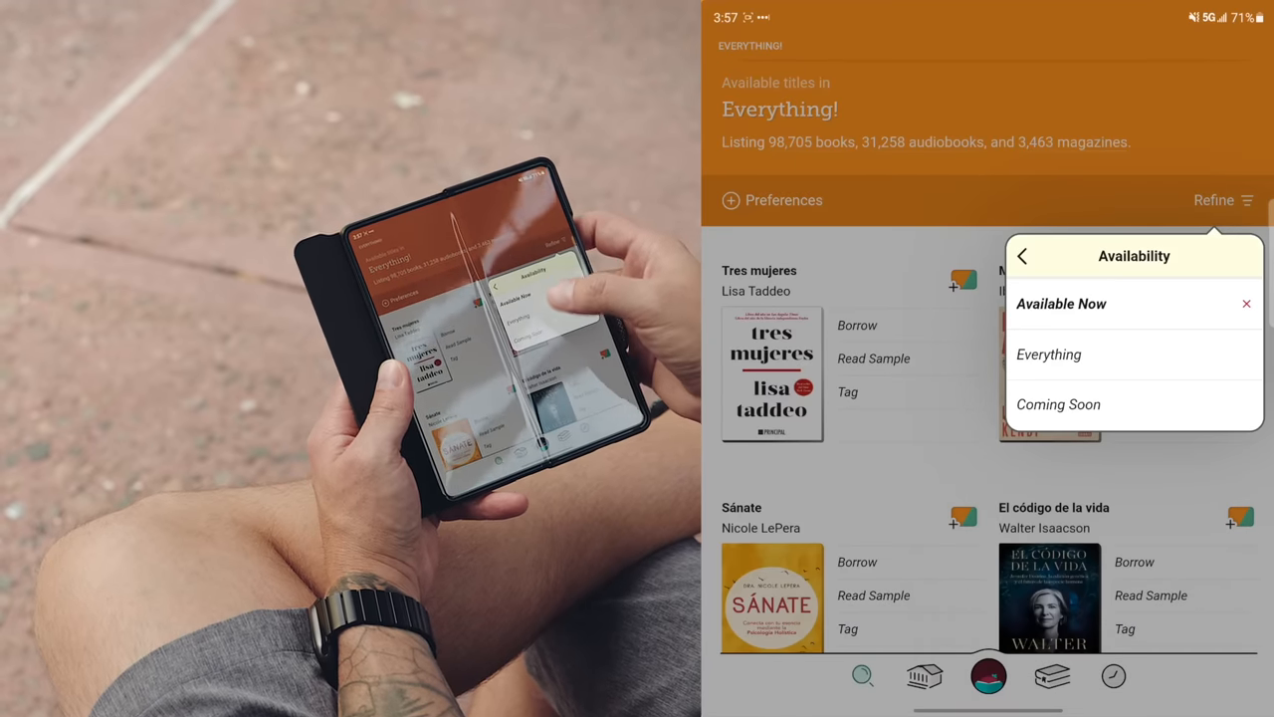
click(1047, 355)
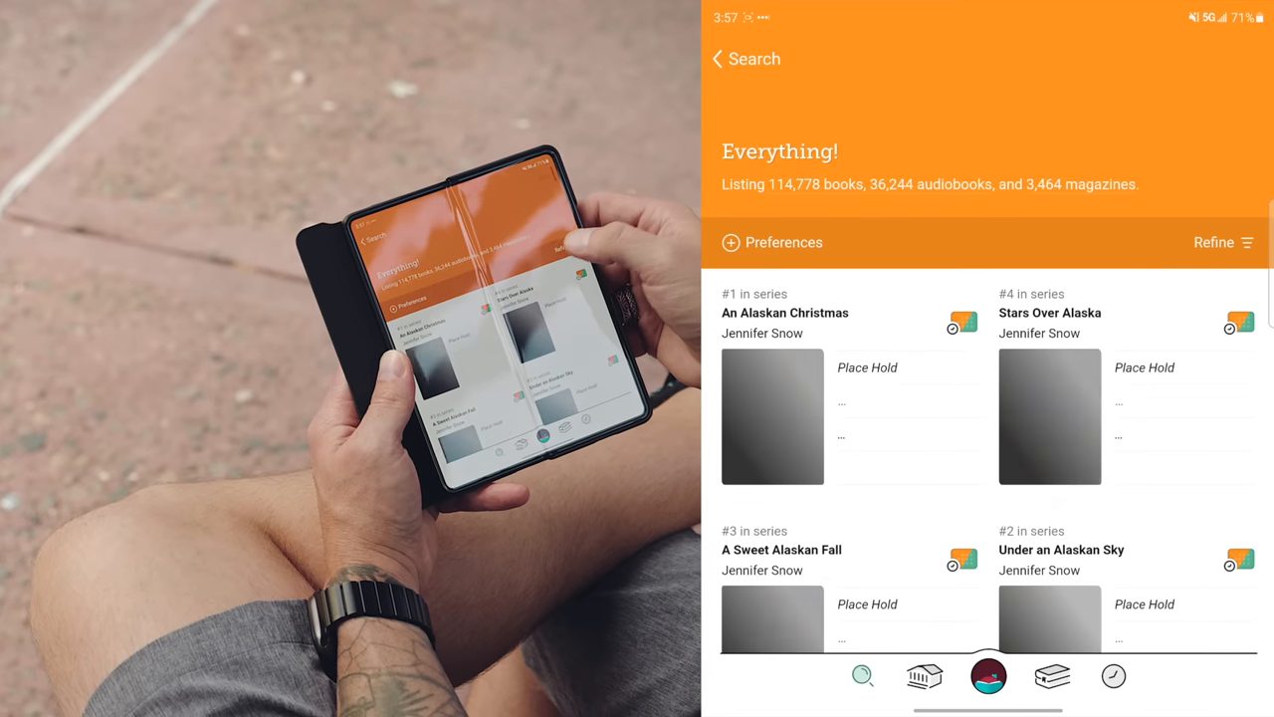
click(1213, 243)
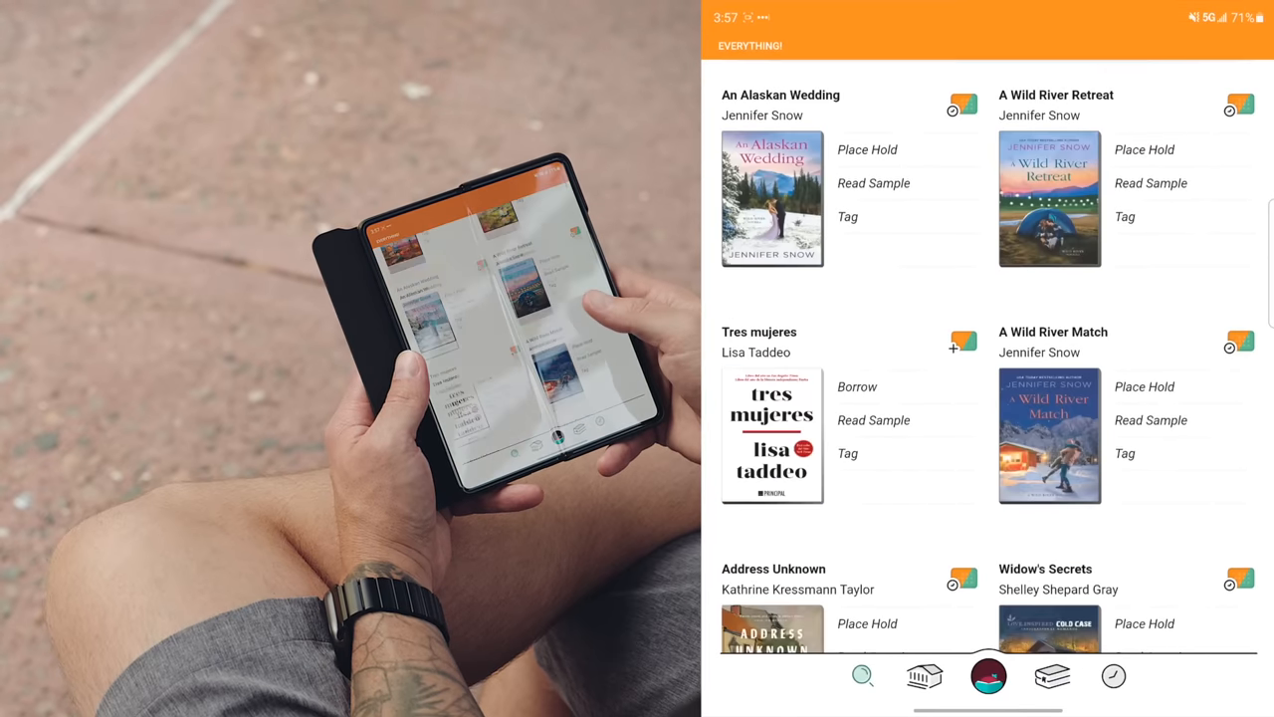
scroll(down, 3)
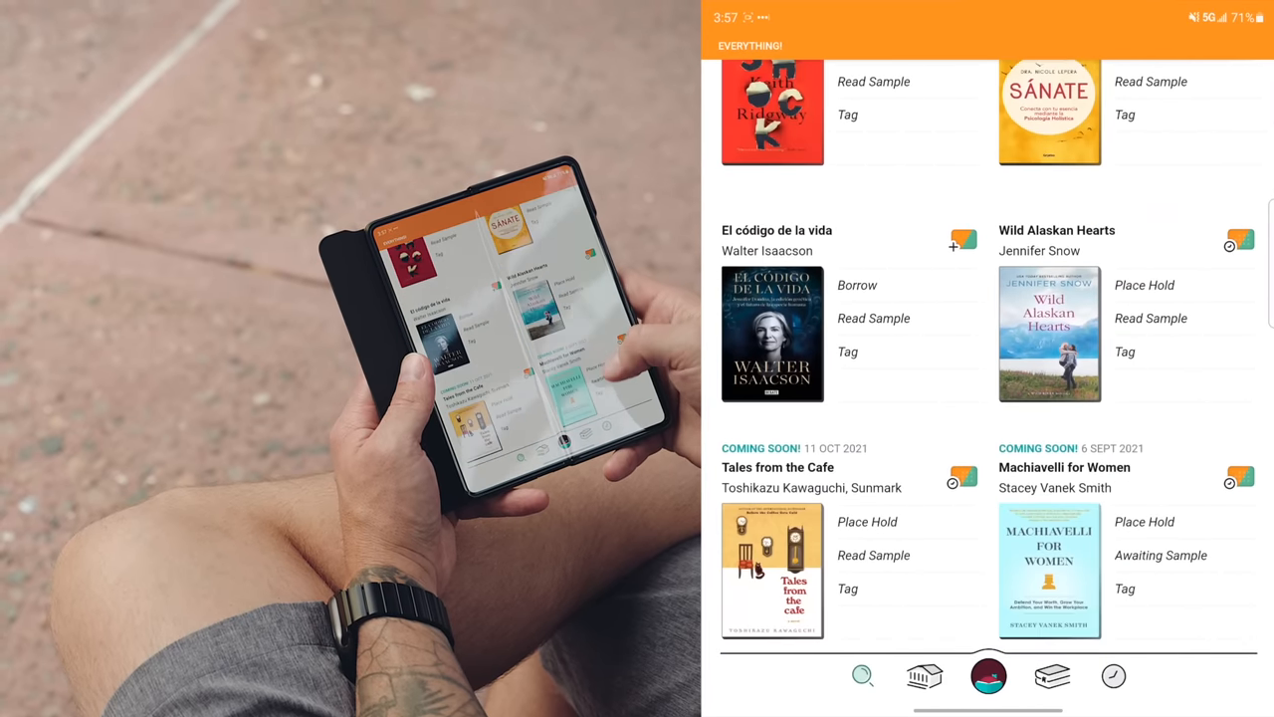
scroll(down, 3)
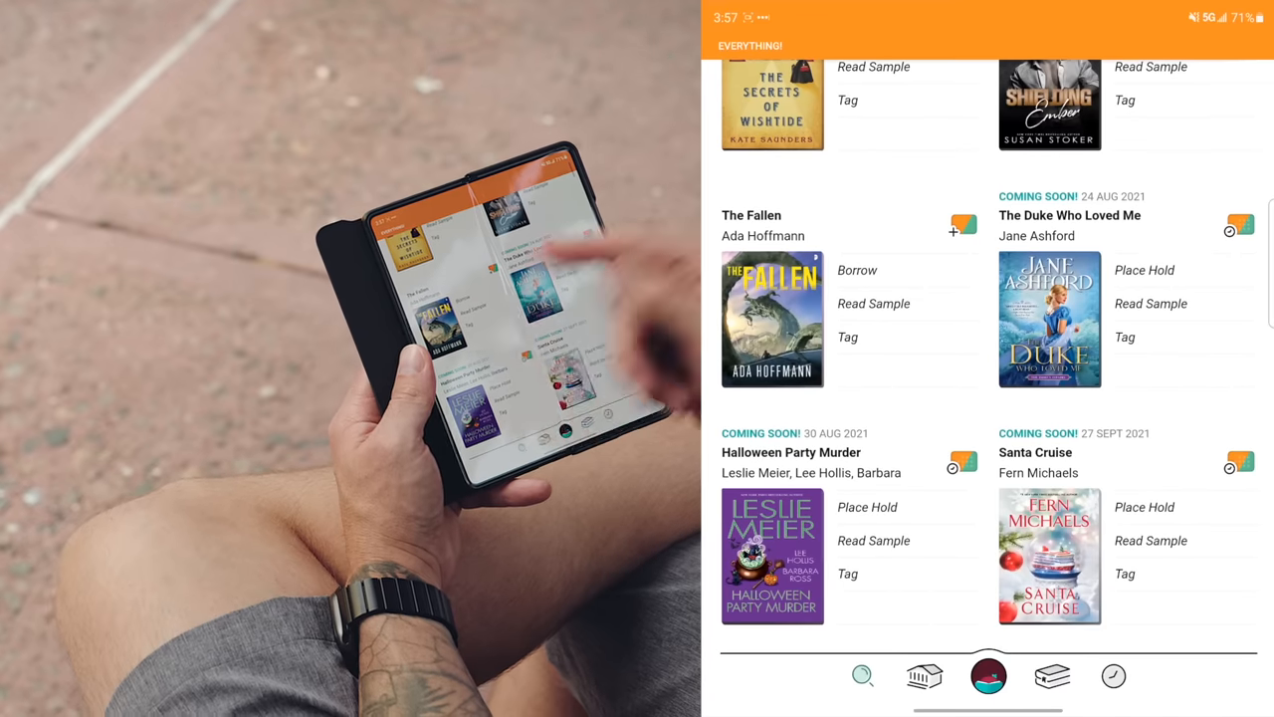
- Borrow The Fallen by Ada Hoffmann for 21 days, declining loan notifications
click(773, 319)
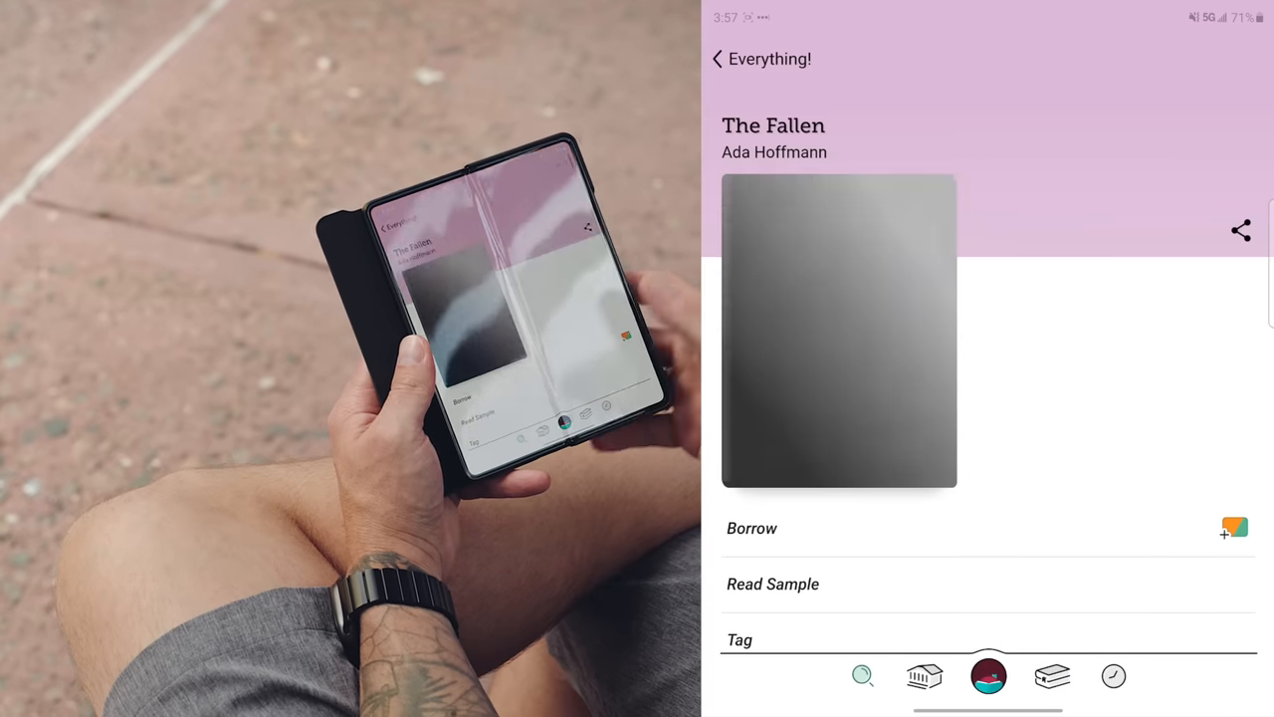
click(753, 527)
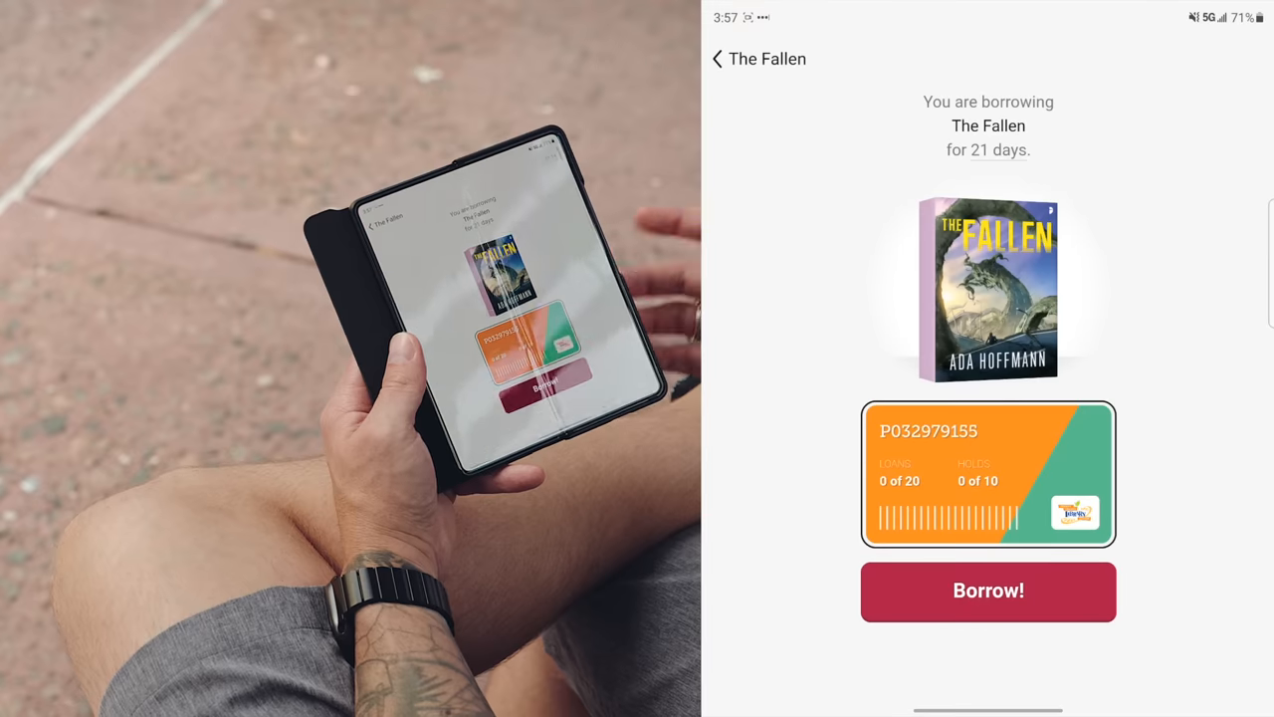
click(988, 590)
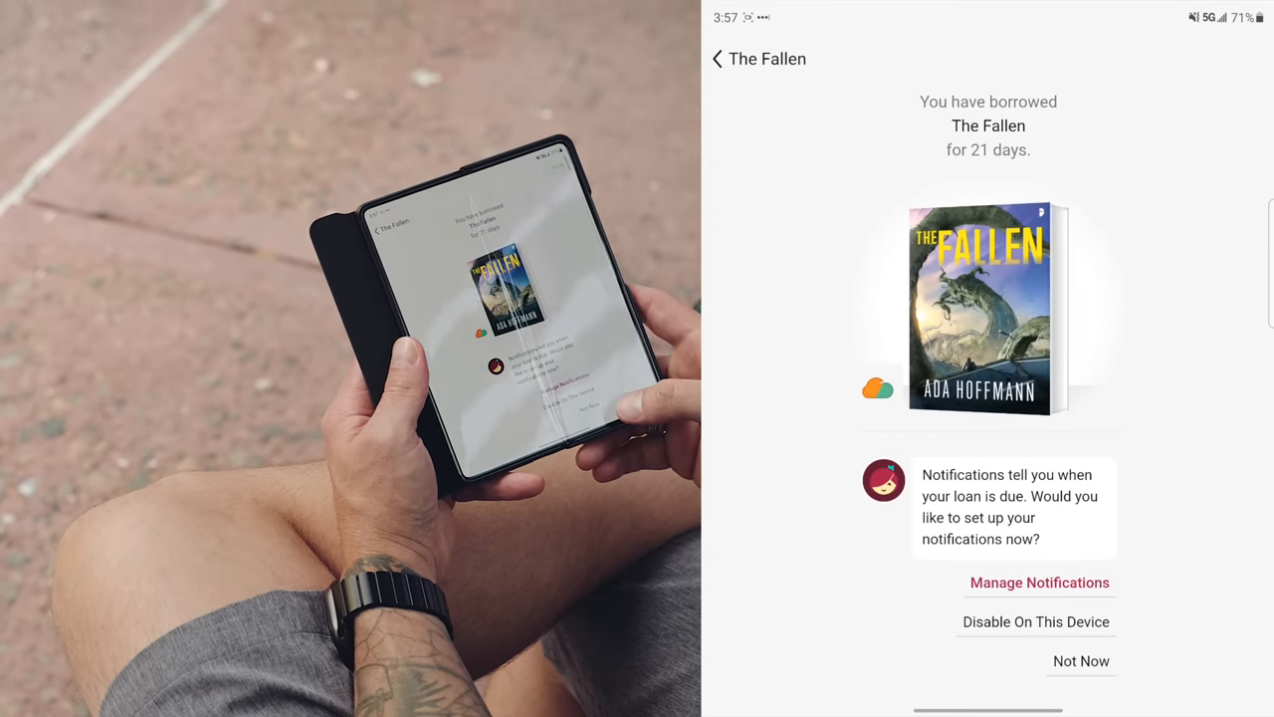
click(1081, 661)
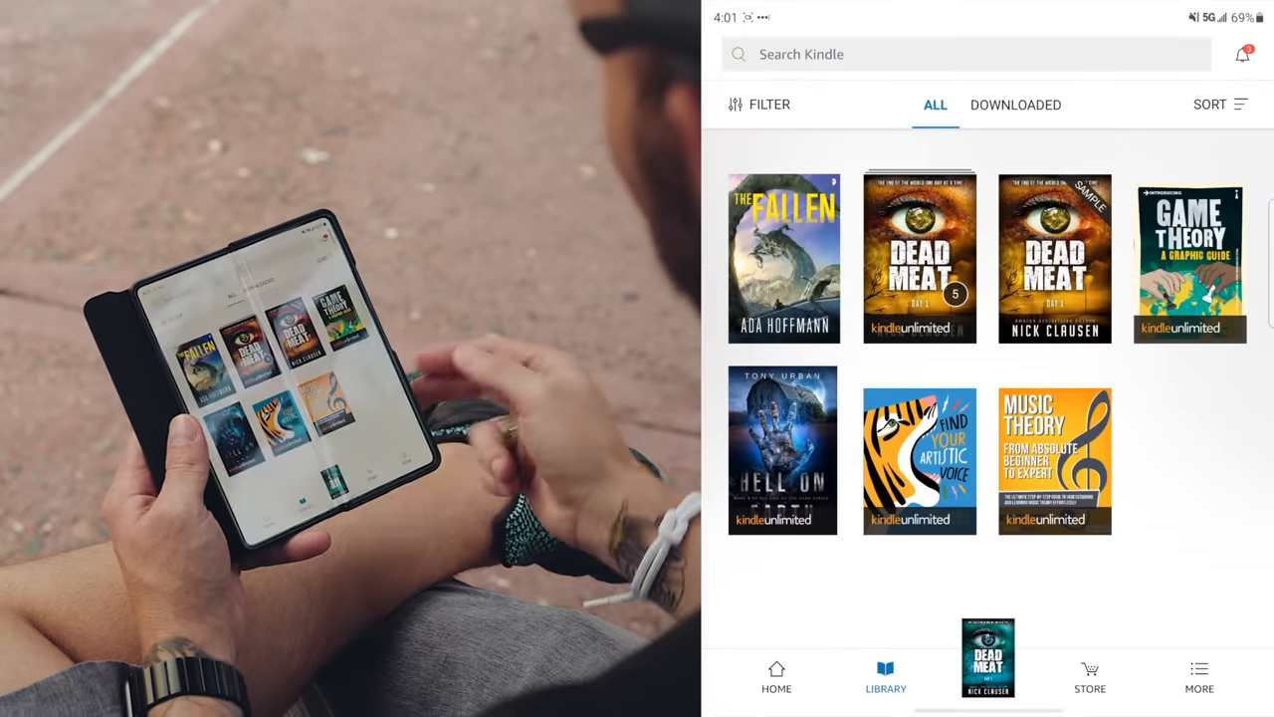
- Download the borrowed copy of The Fallen in the Kindle library
click(784, 256)
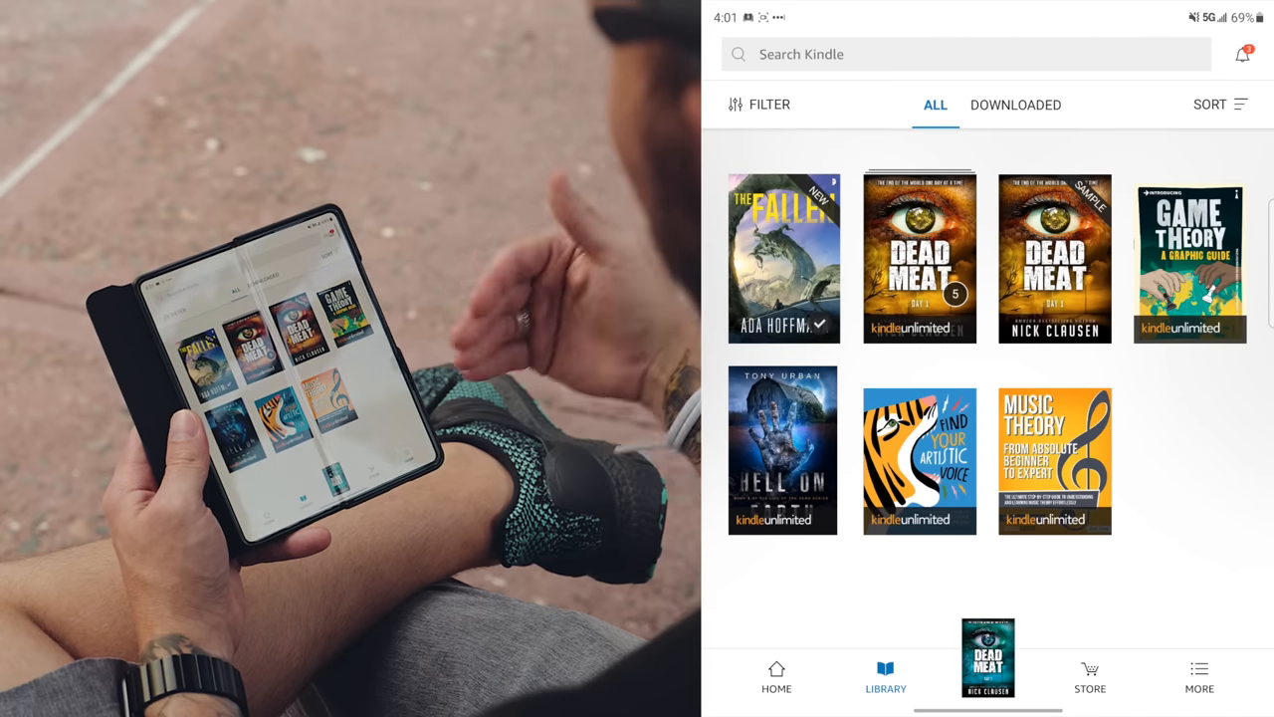
click(784, 257)
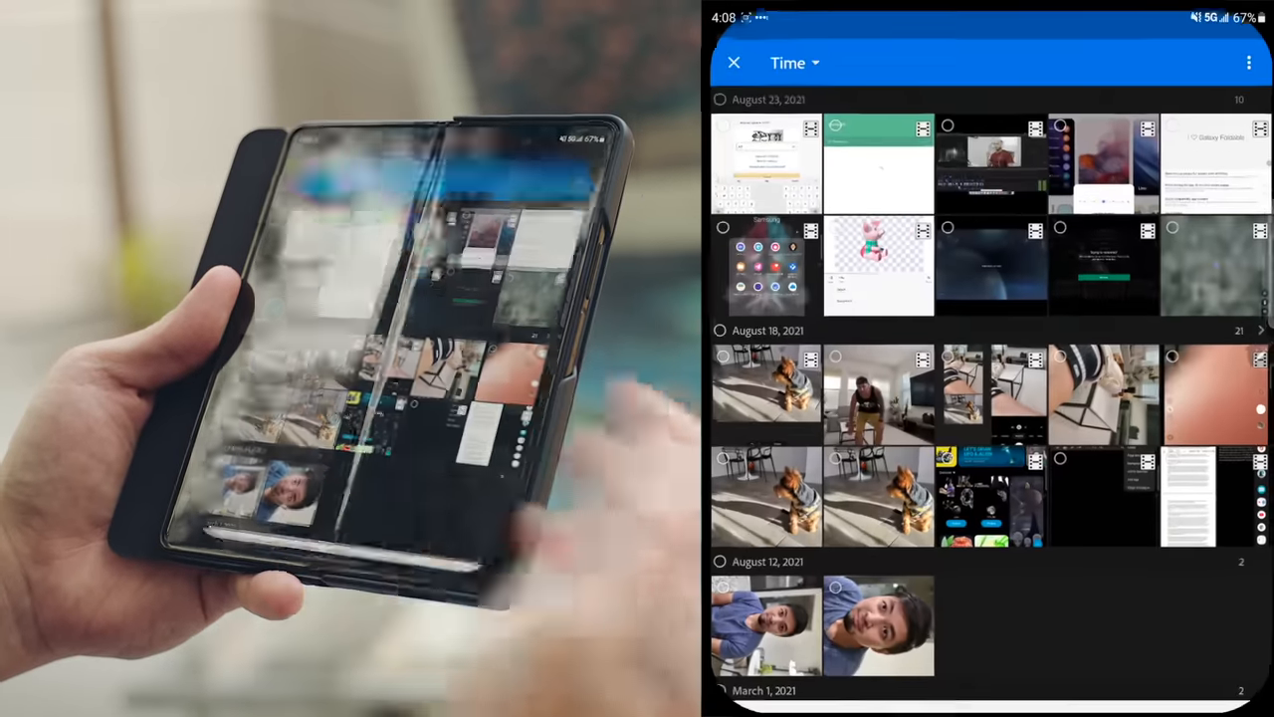
- Import the dog photo, review its Light and Effects sliders, then leave Lightroom for the home screen
click(758, 496)
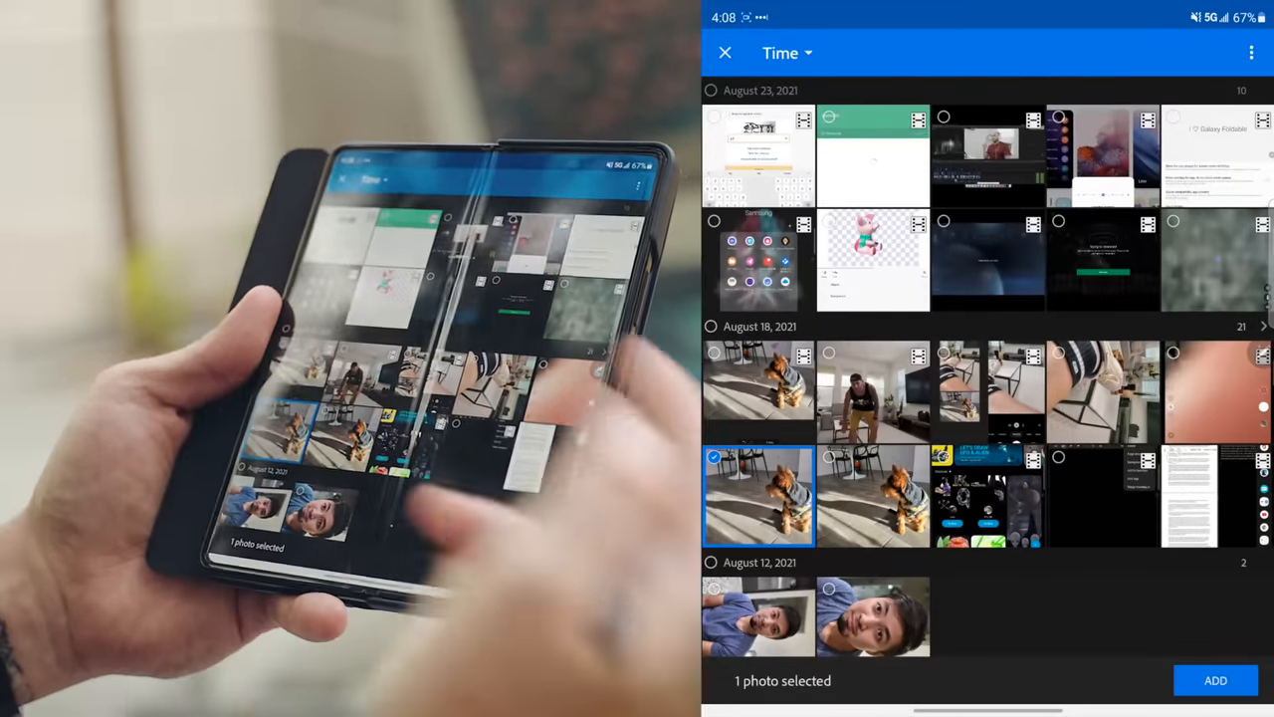
click(1214, 681)
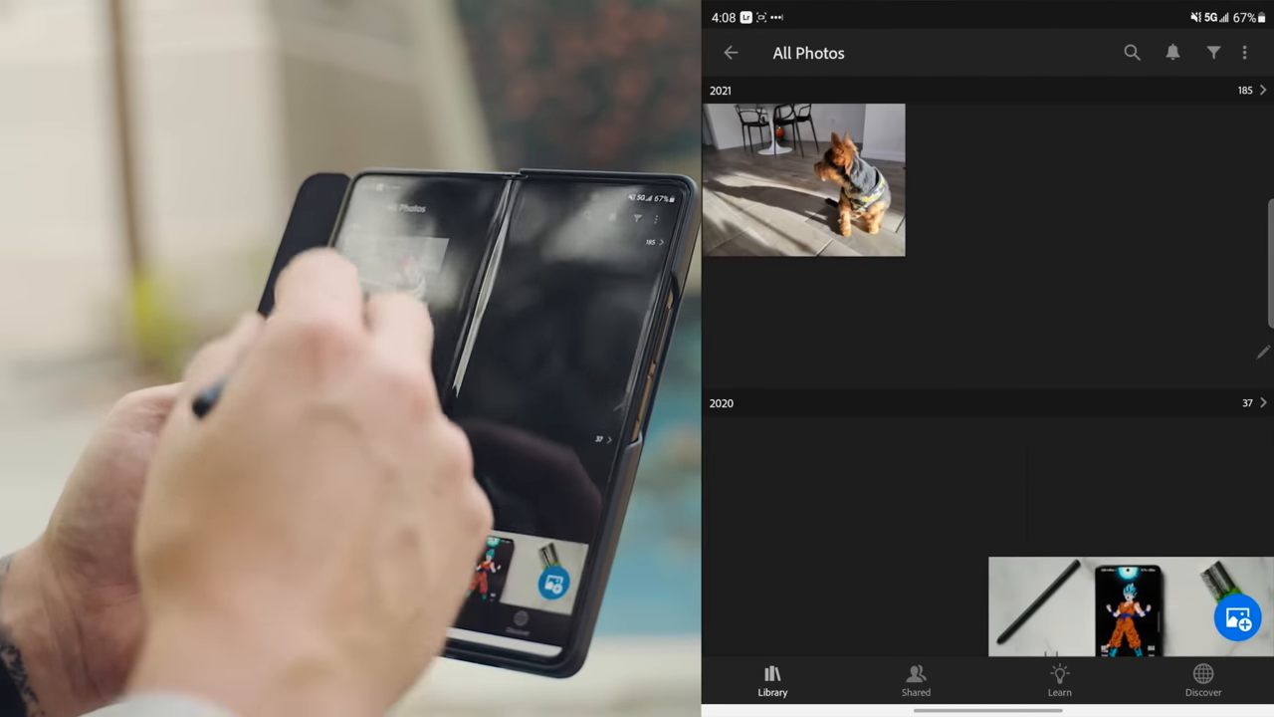
click(804, 179)
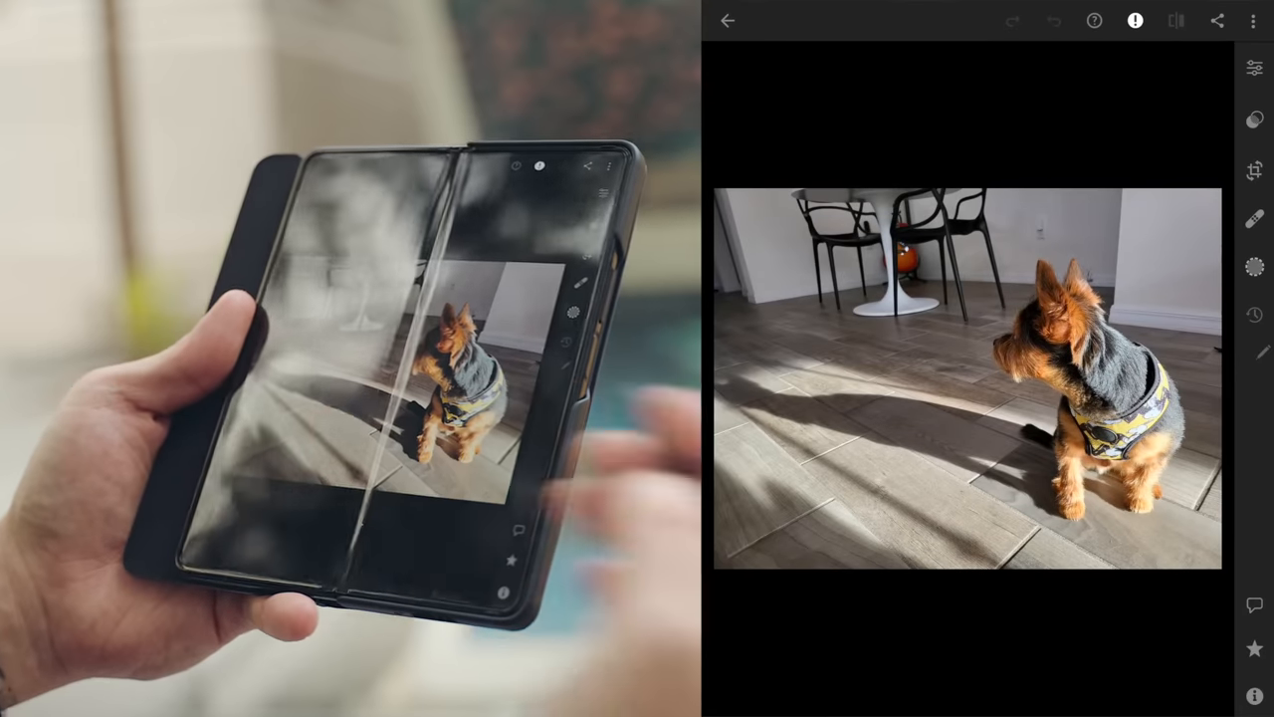
click(1254, 68)
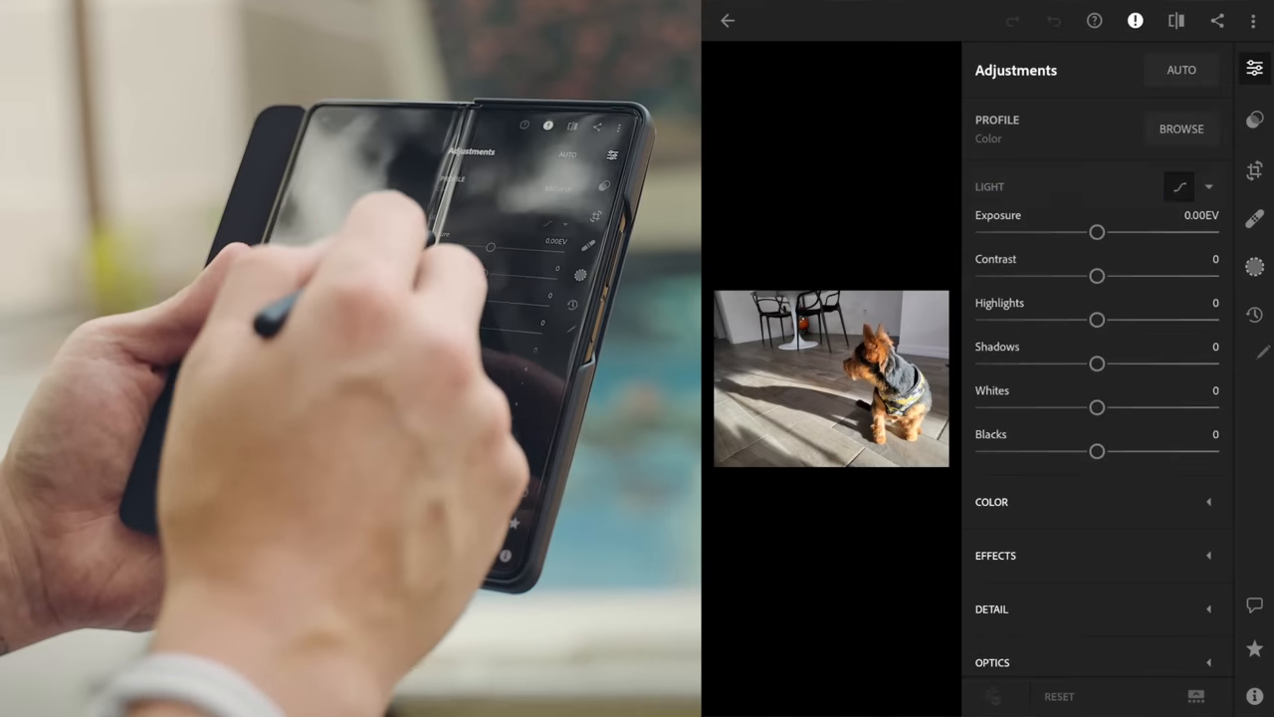
click(1095, 20)
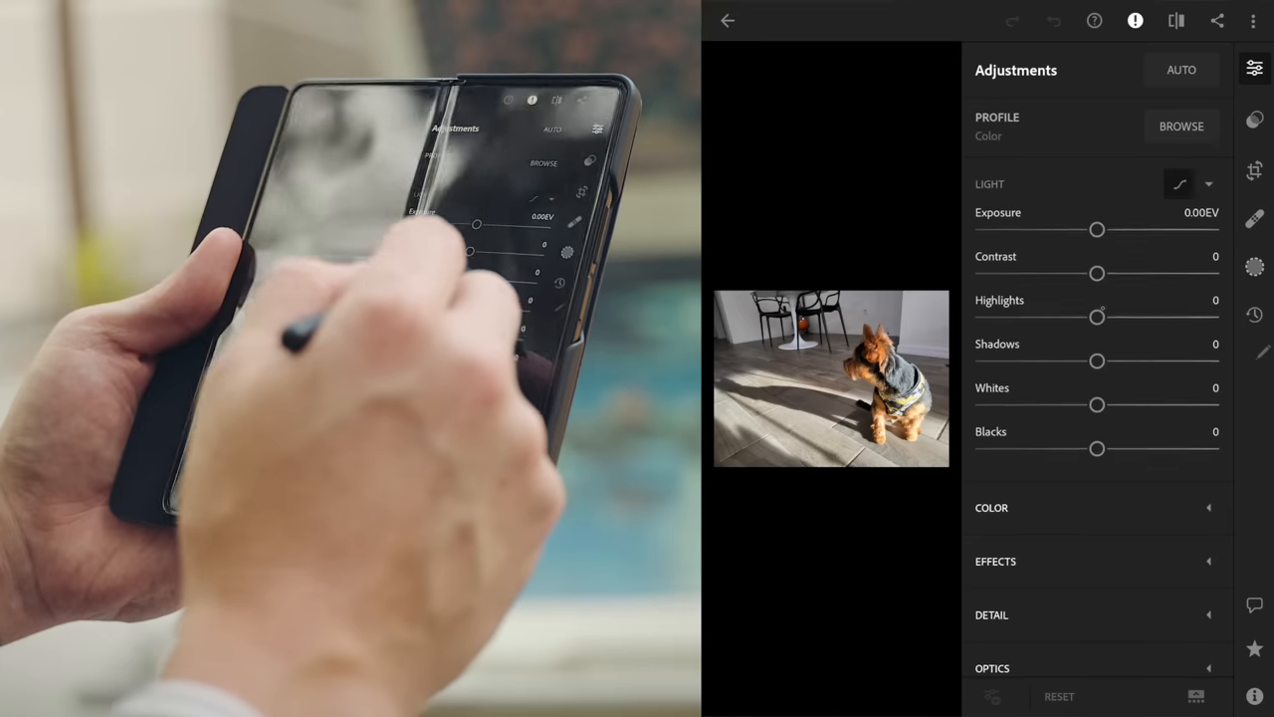
drag(1095, 316, 1075, 317)
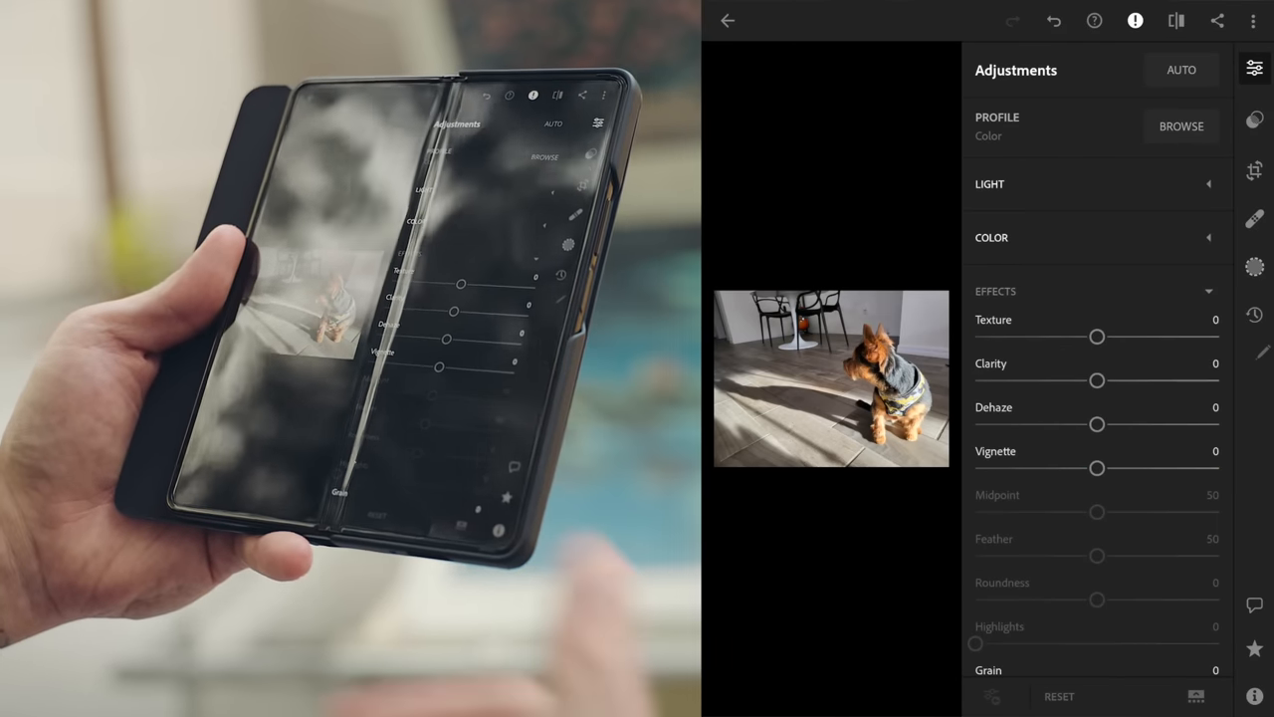
click(1254, 267)
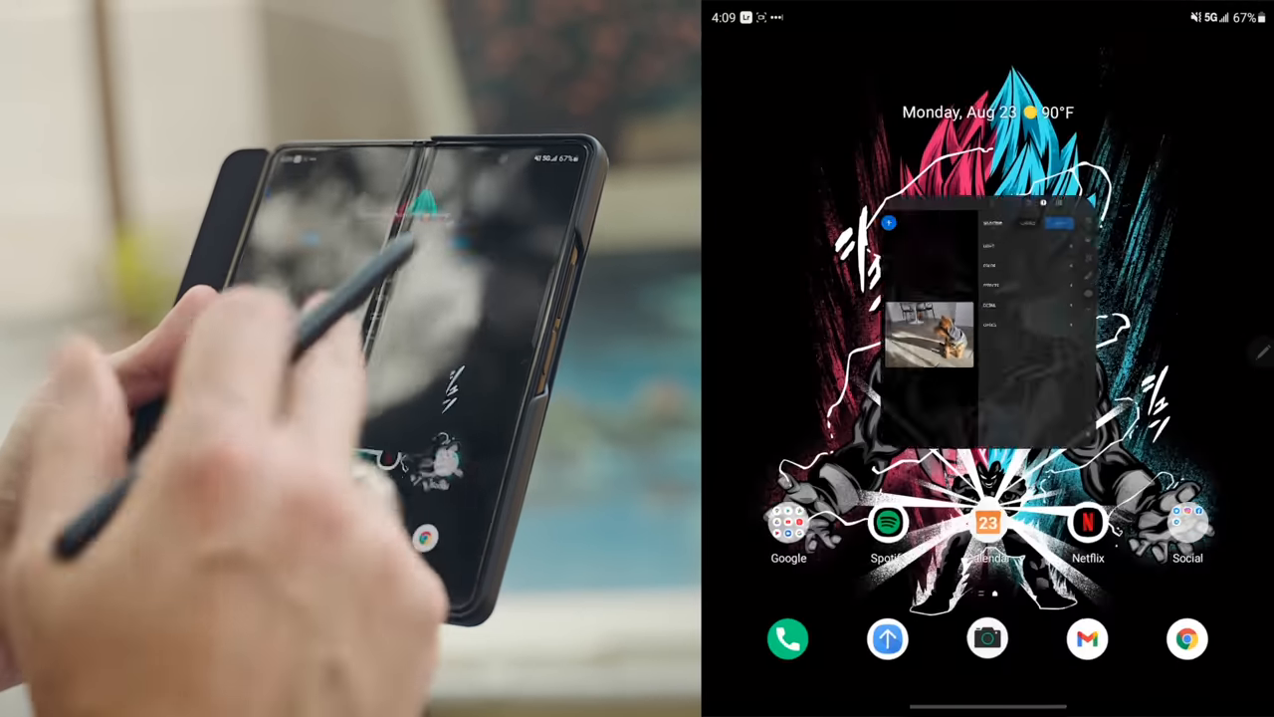
- Launch Snapseed, try Dodge & Burn on the hawk photo, then browse the Looks strip
scroll(up, 3)
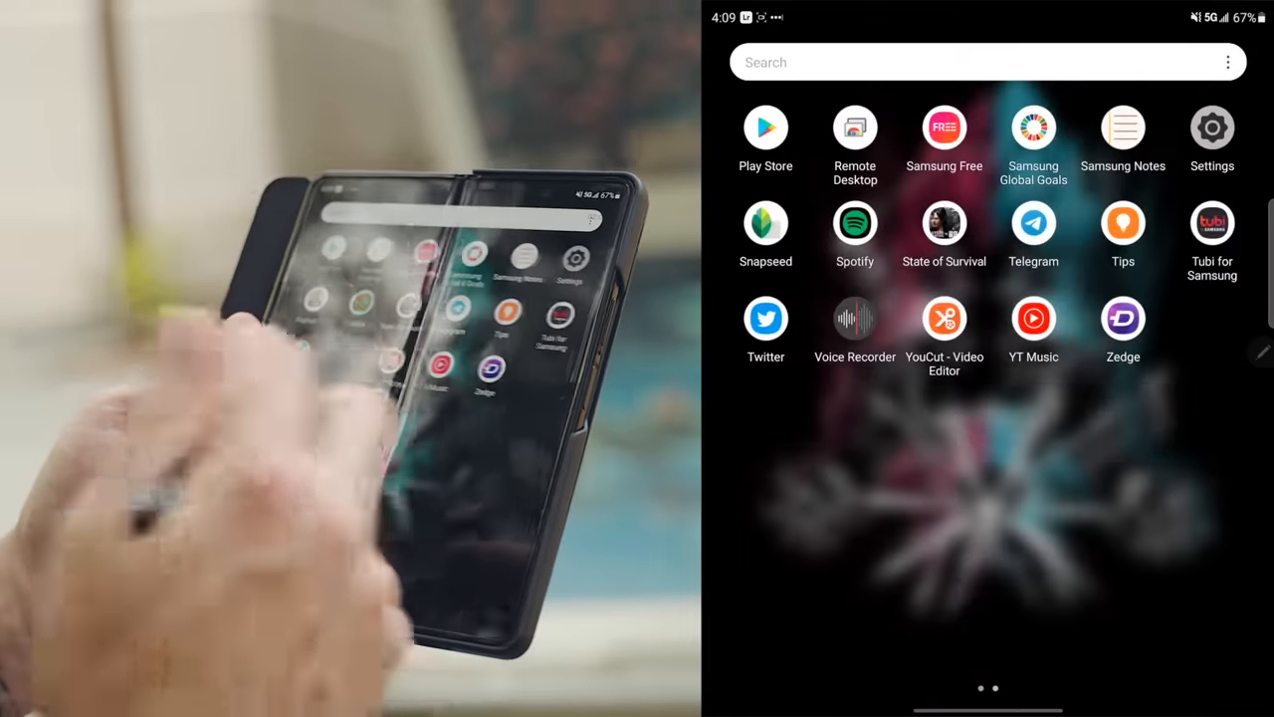
click(764, 223)
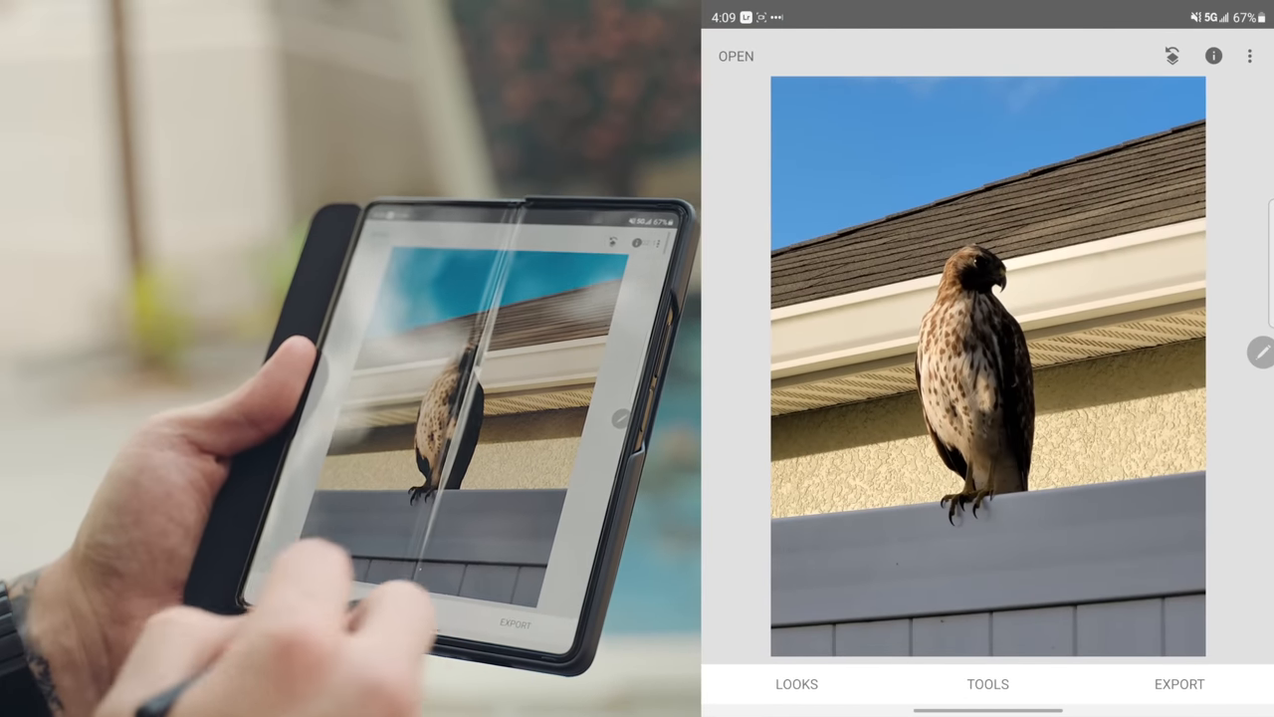
click(988, 685)
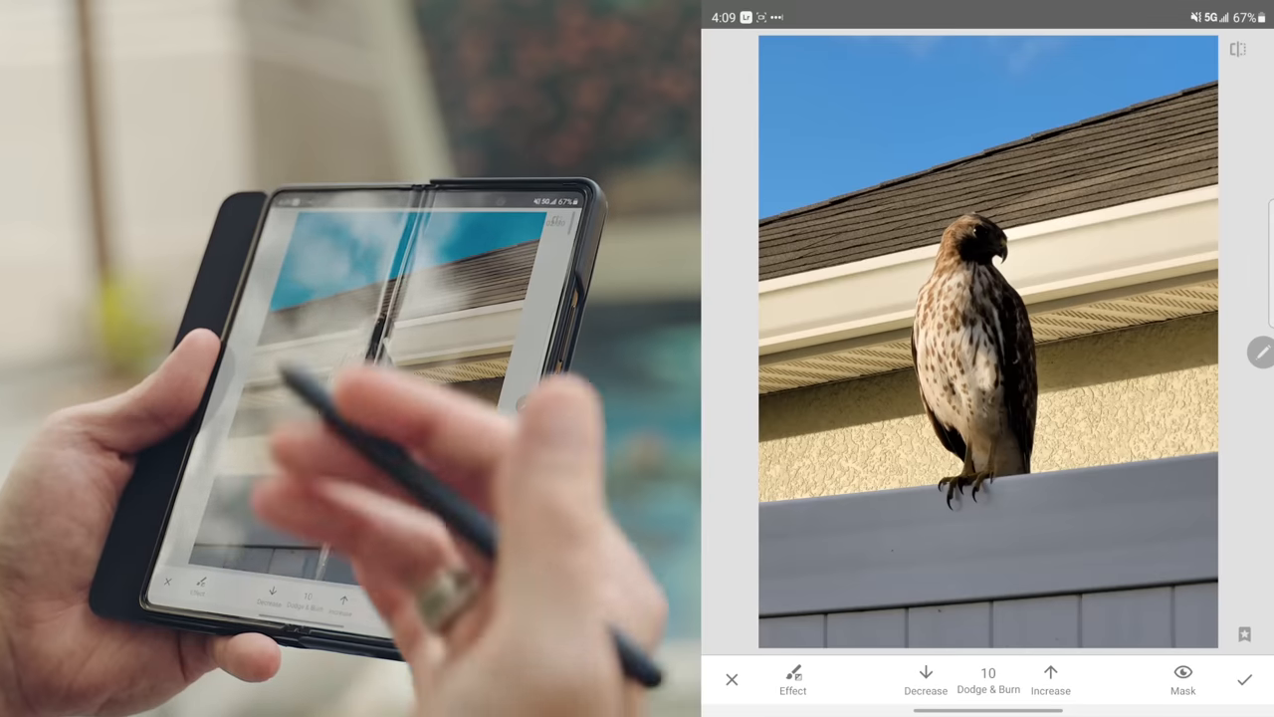
click(732, 679)
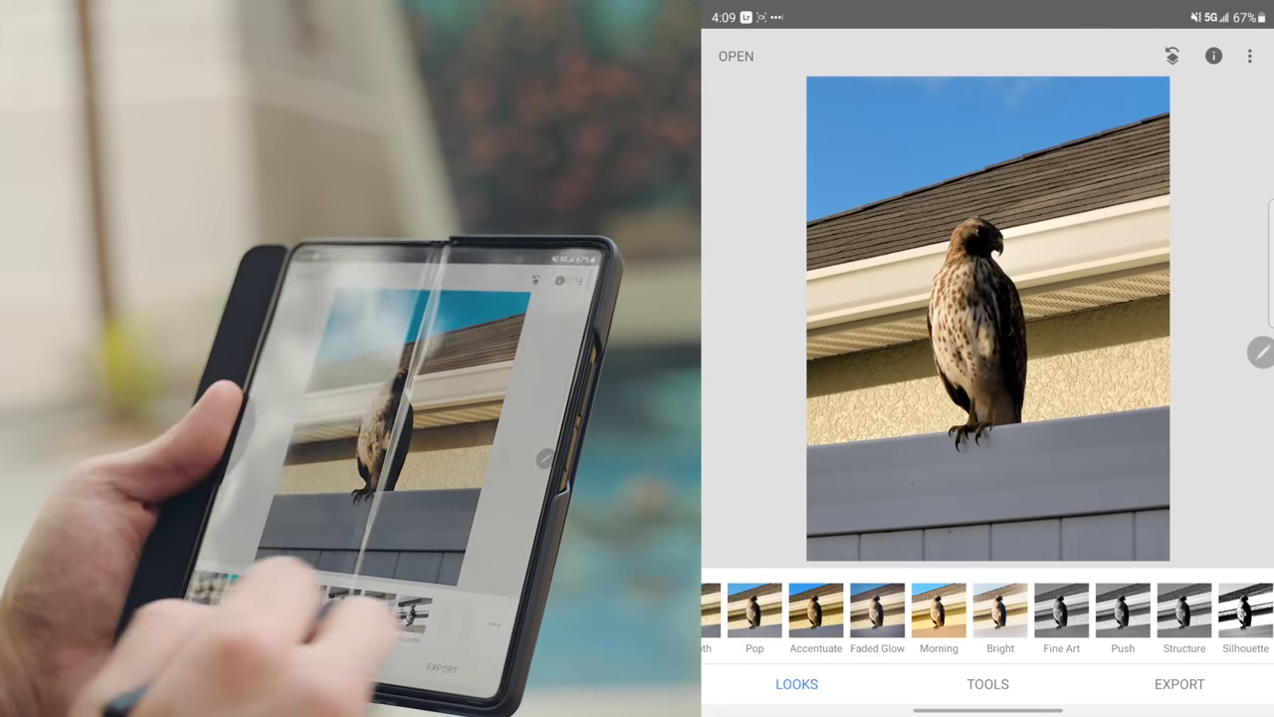
scroll(left, 3)
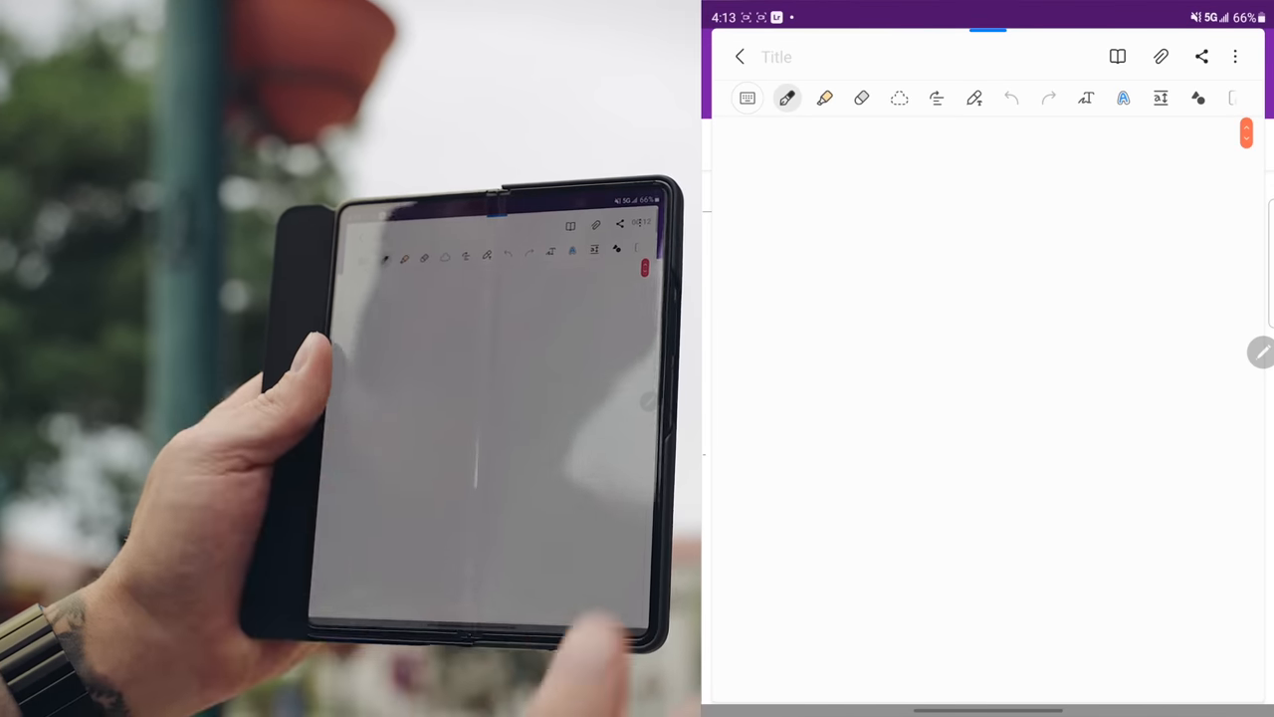
- Go back from the blank note to all notes and show the notebooks, trash and folders drawer
click(741, 56)
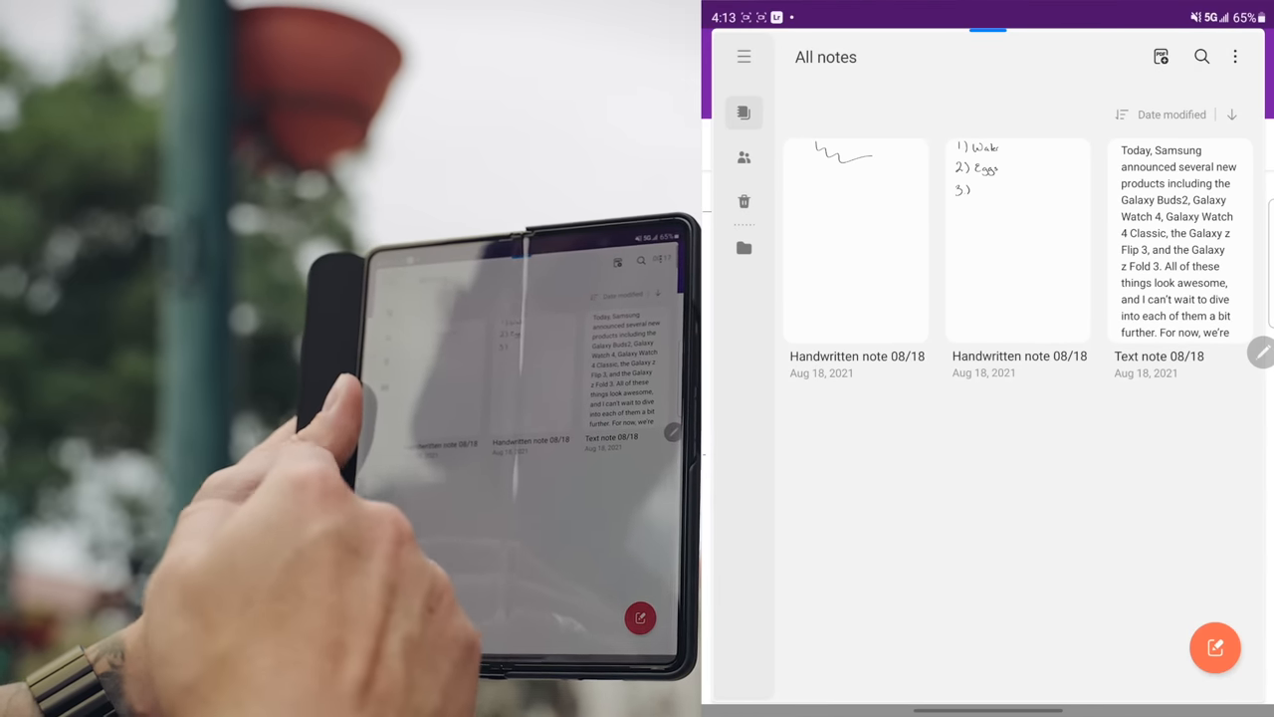
click(744, 56)
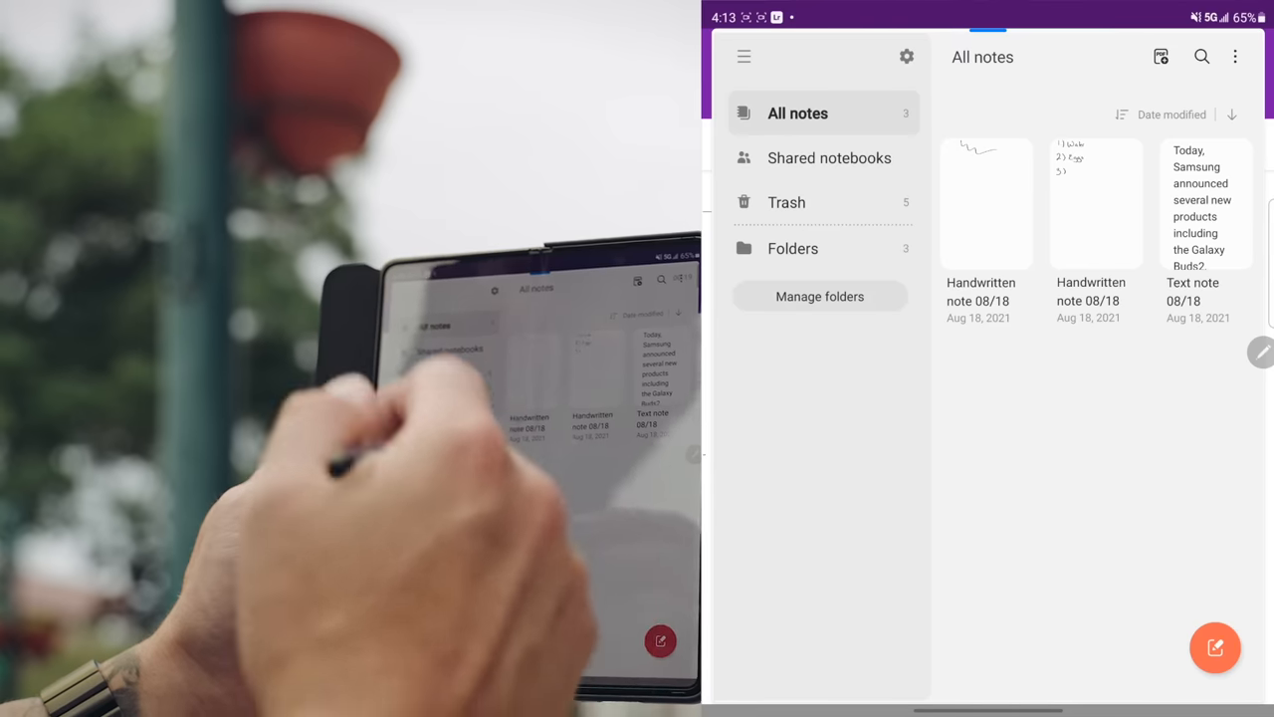
click(745, 56)
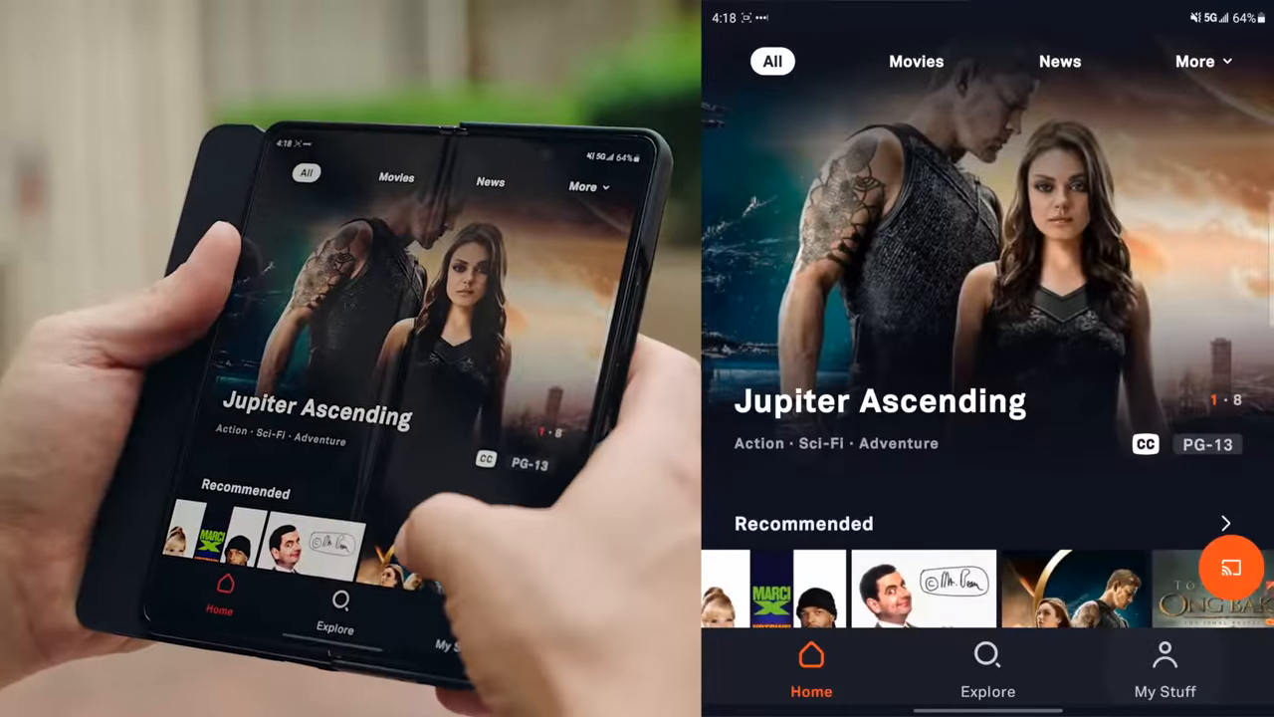
- Scroll the Tubi Home feed through Recommended TV, Horror and down to Full Moon Features
scroll(down, 3)
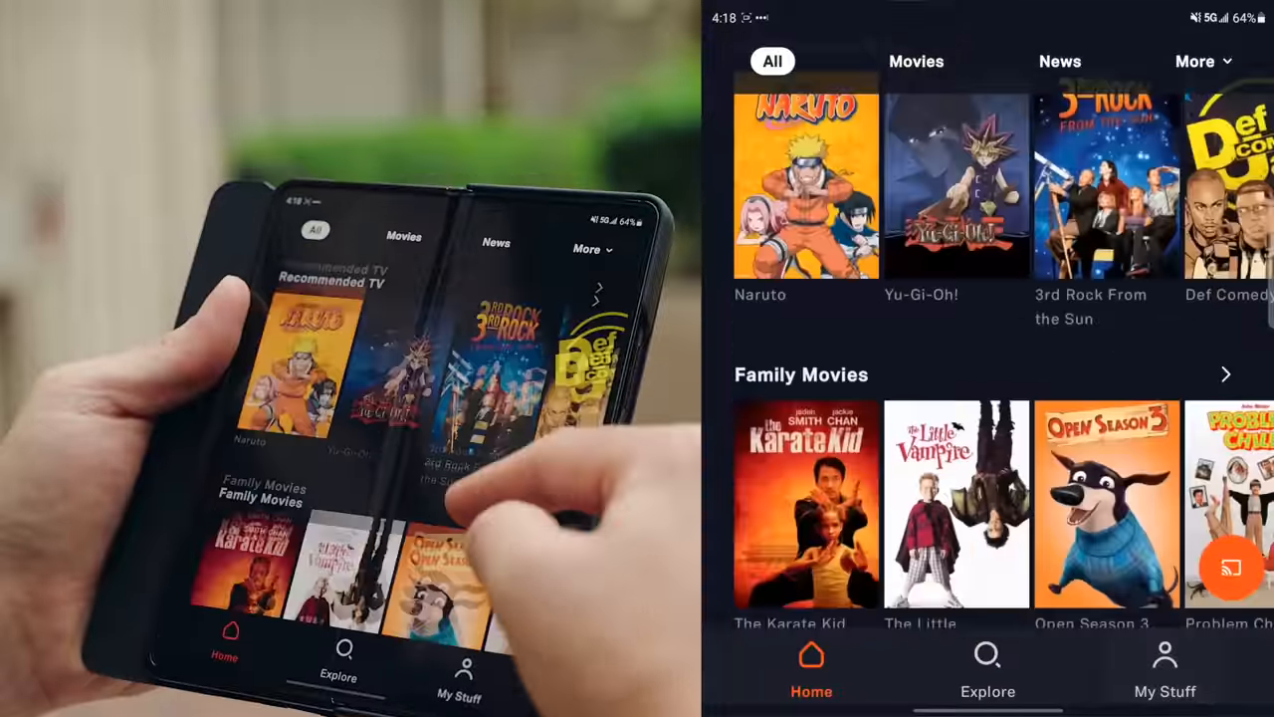
scroll(down, 3)
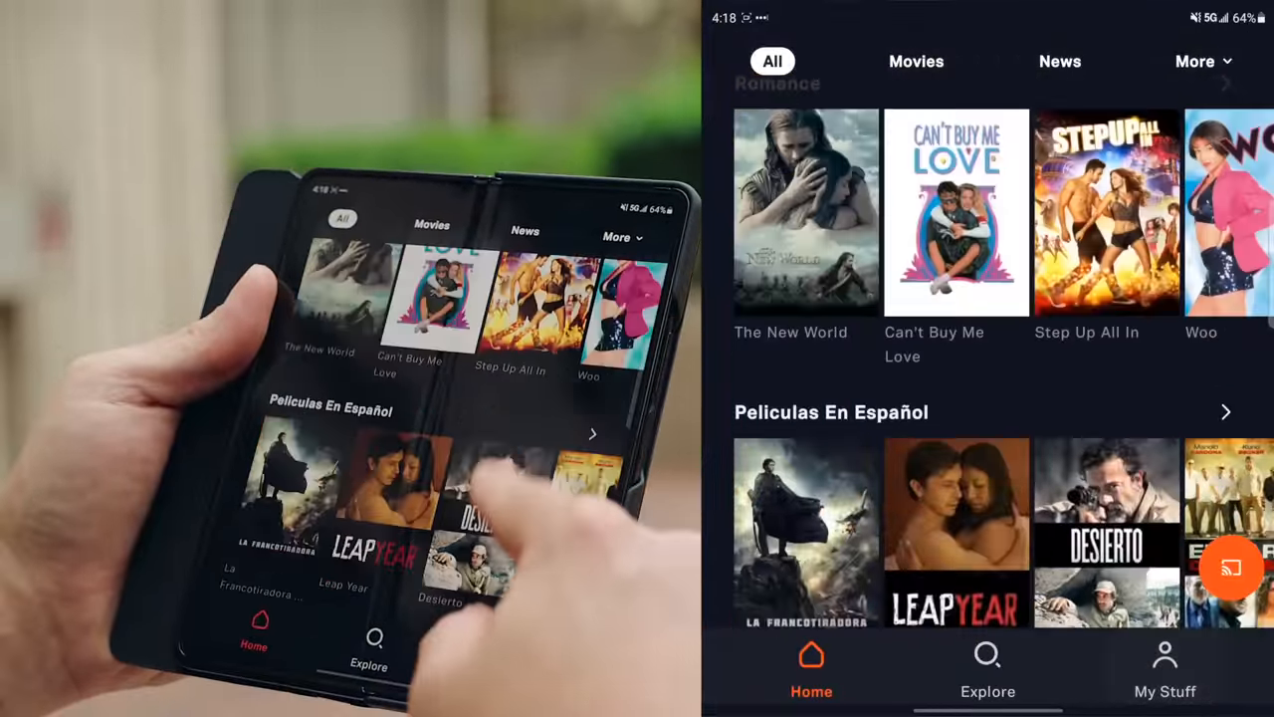
scroll(down, 3)
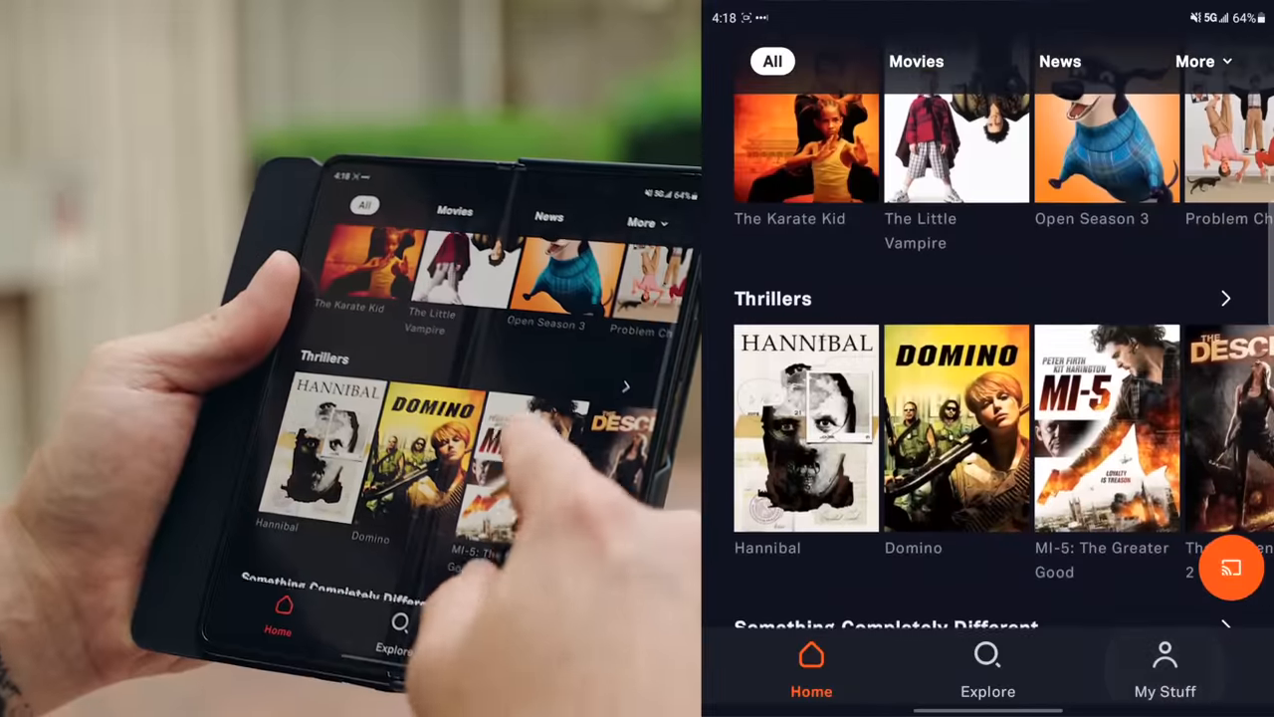
scroll(down, 3)
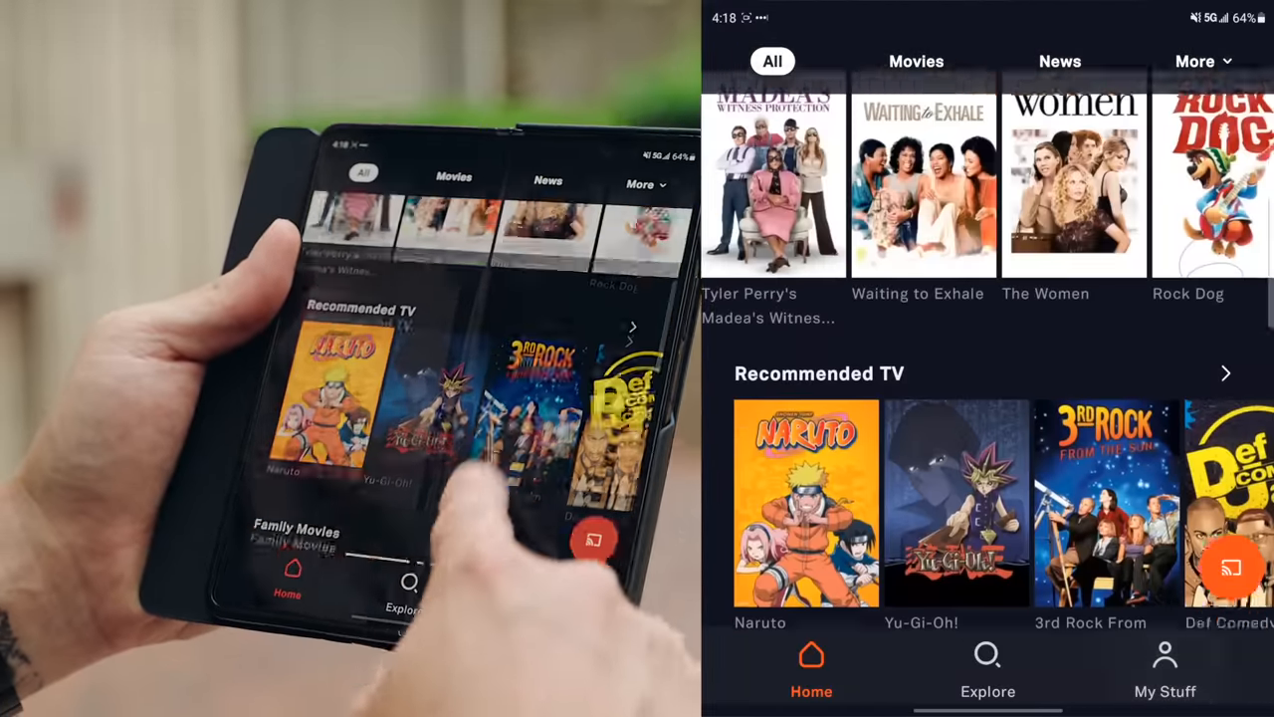
scroll(down, 3)
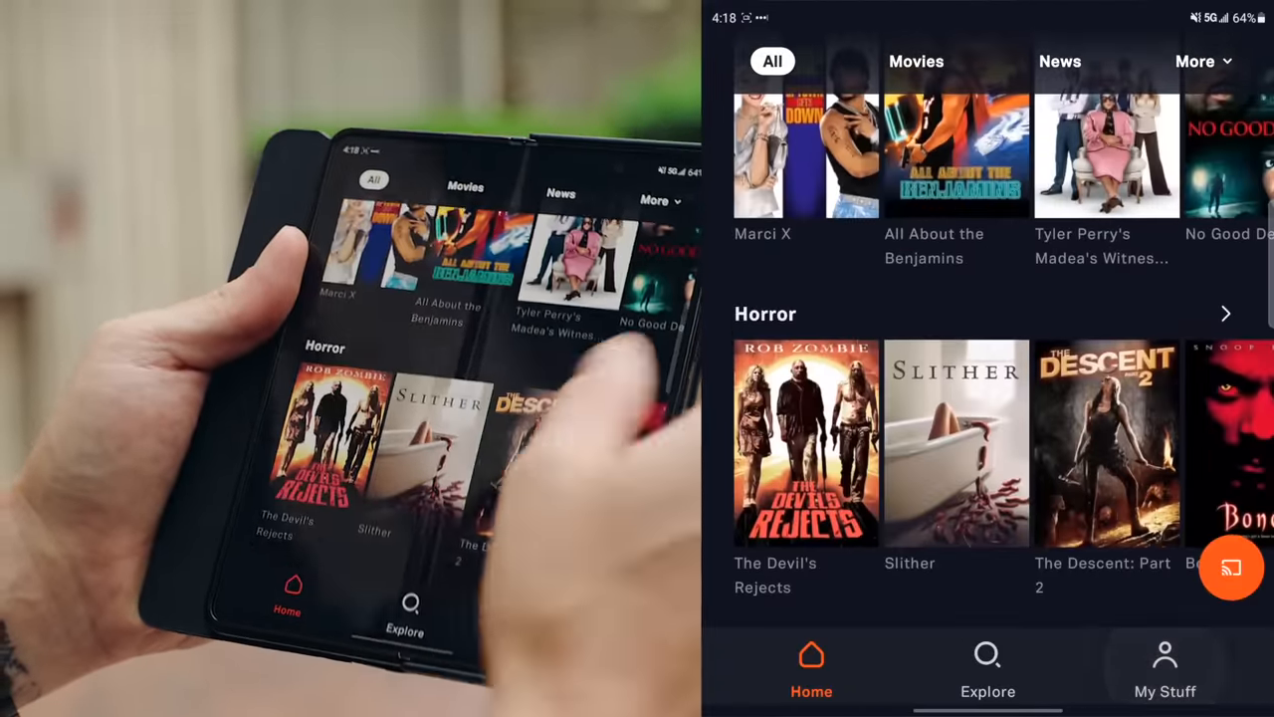
scroll(right, 3)
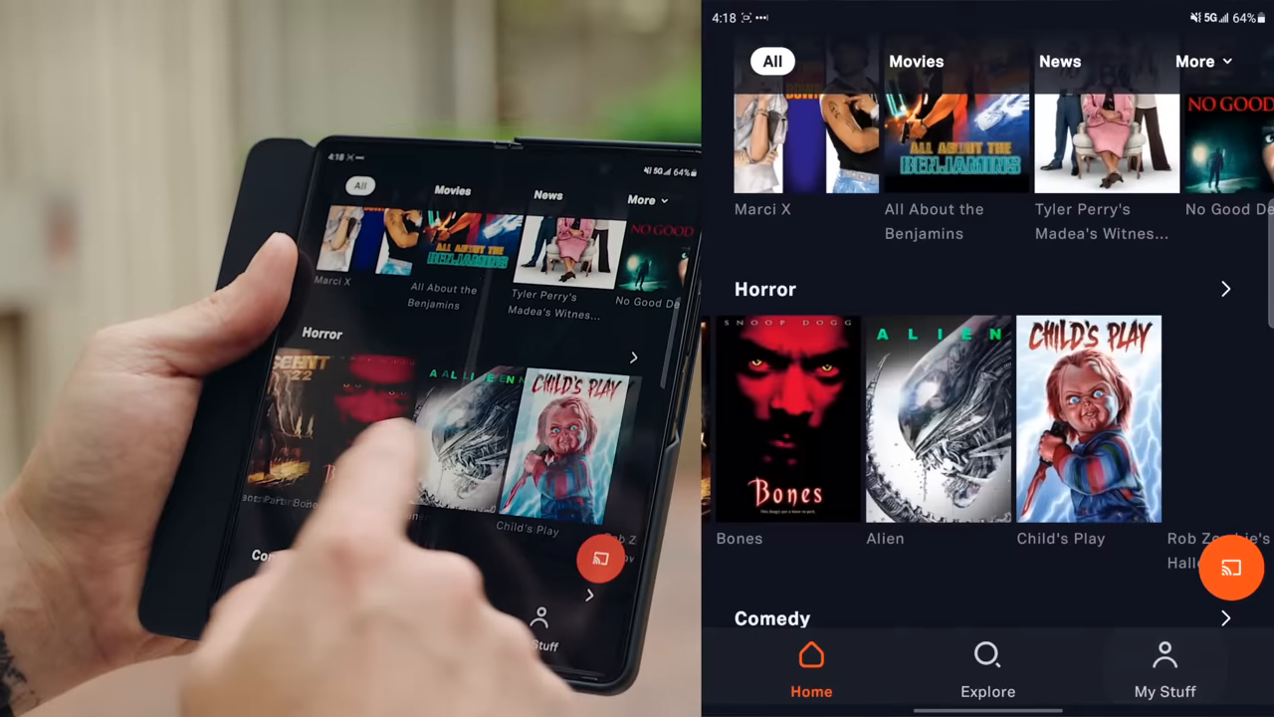
scroll(left, 3)
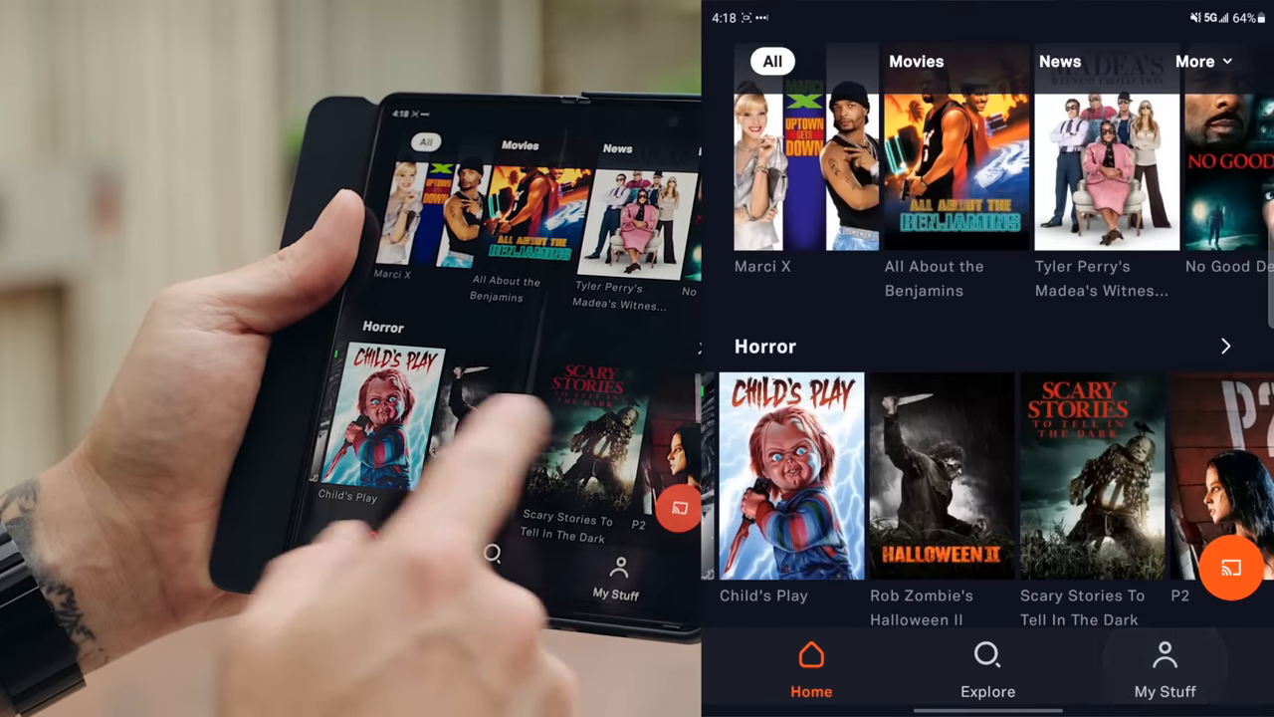
scroll(down, 3)
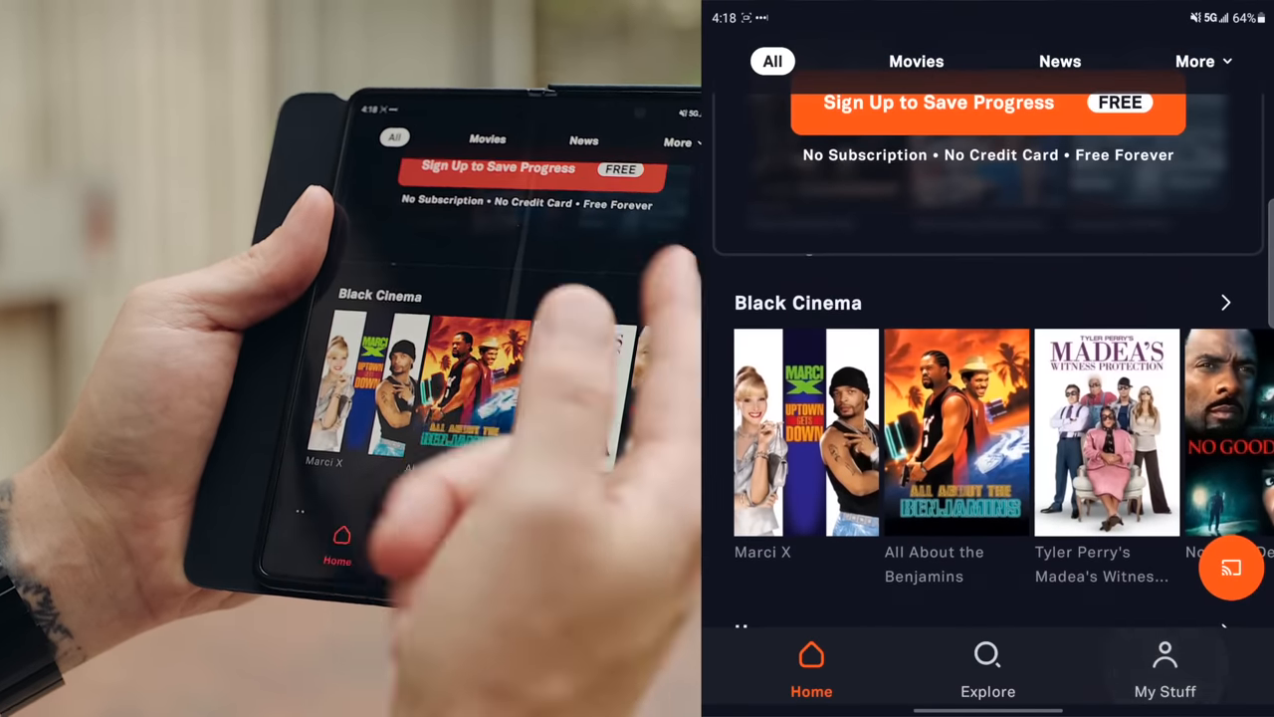
scroll(down, 3)
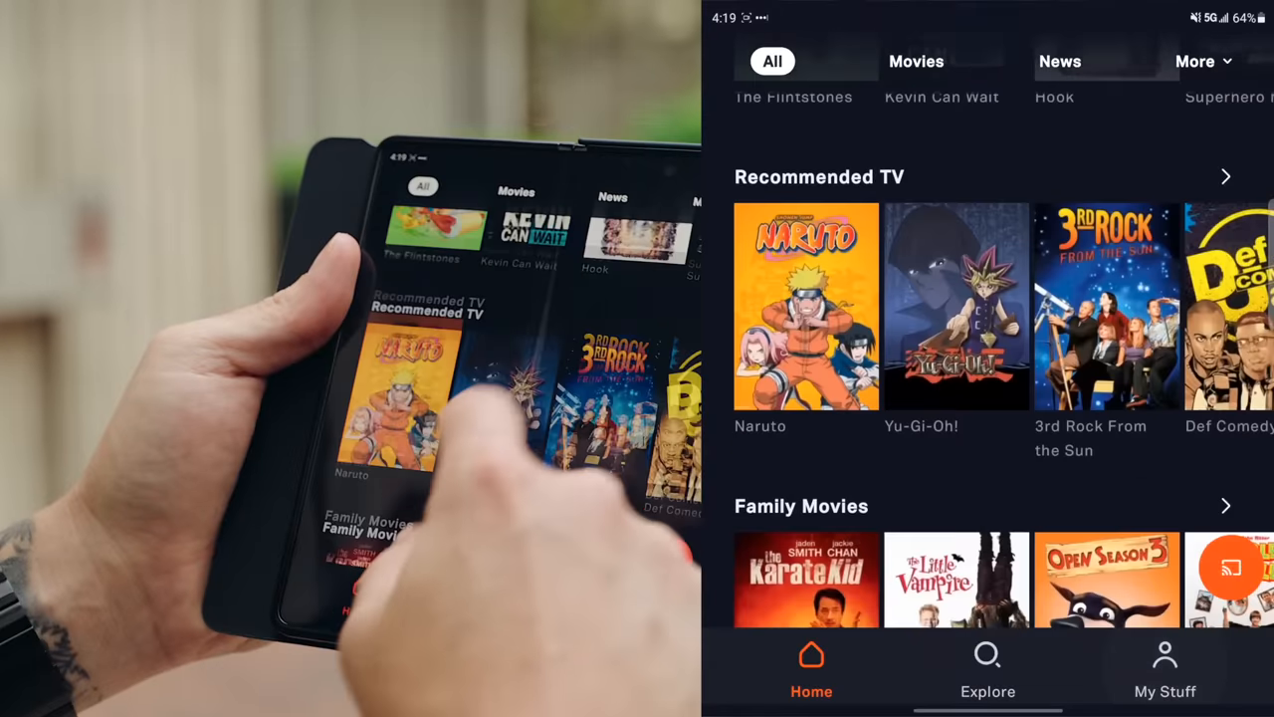
click(1059, 59)
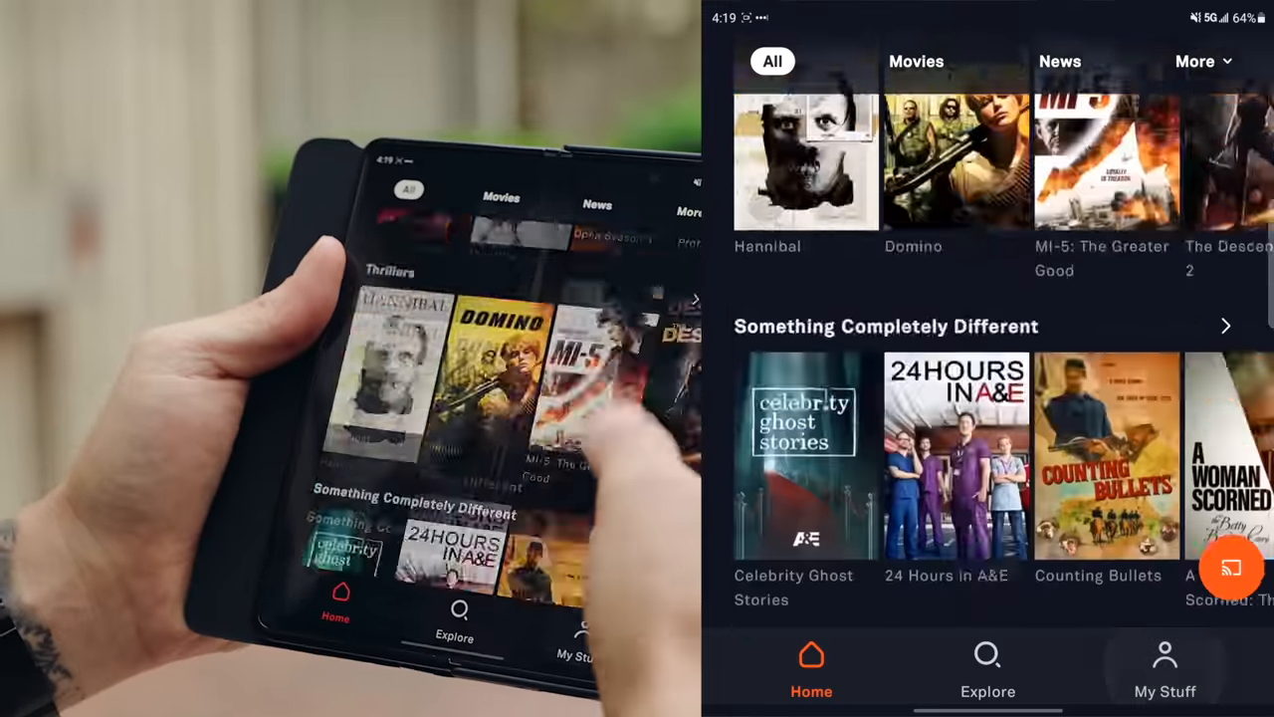
scroll(down, 3)
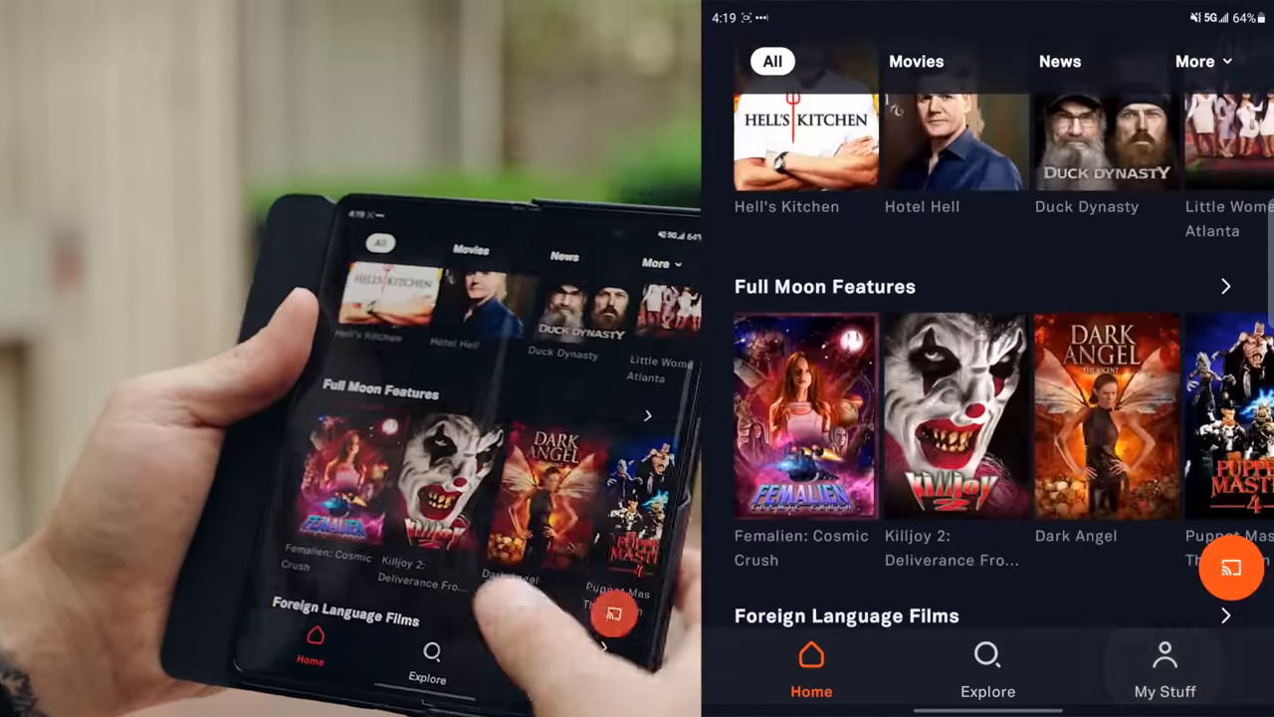